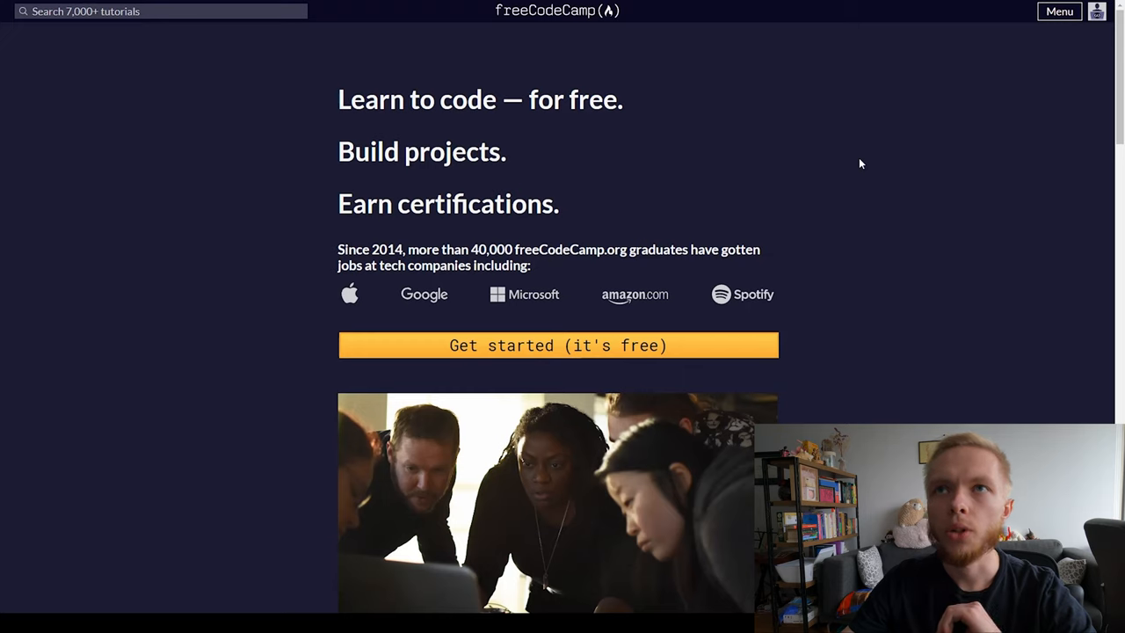
pyautogui.moveTo(655, 265)
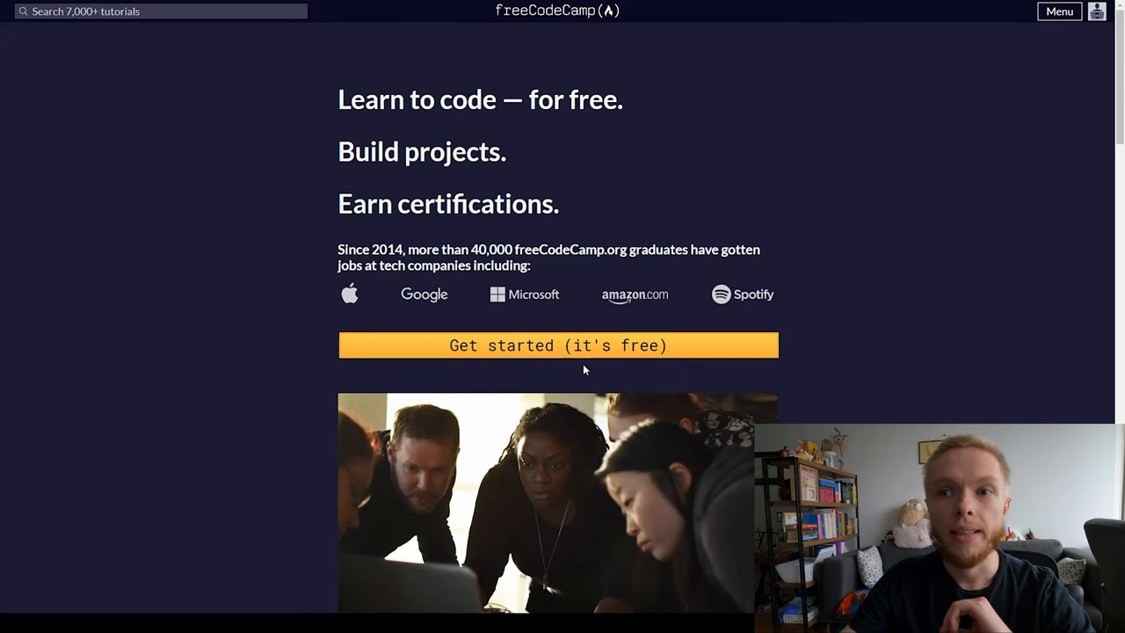
pyautogui.moveTo(677, 380)
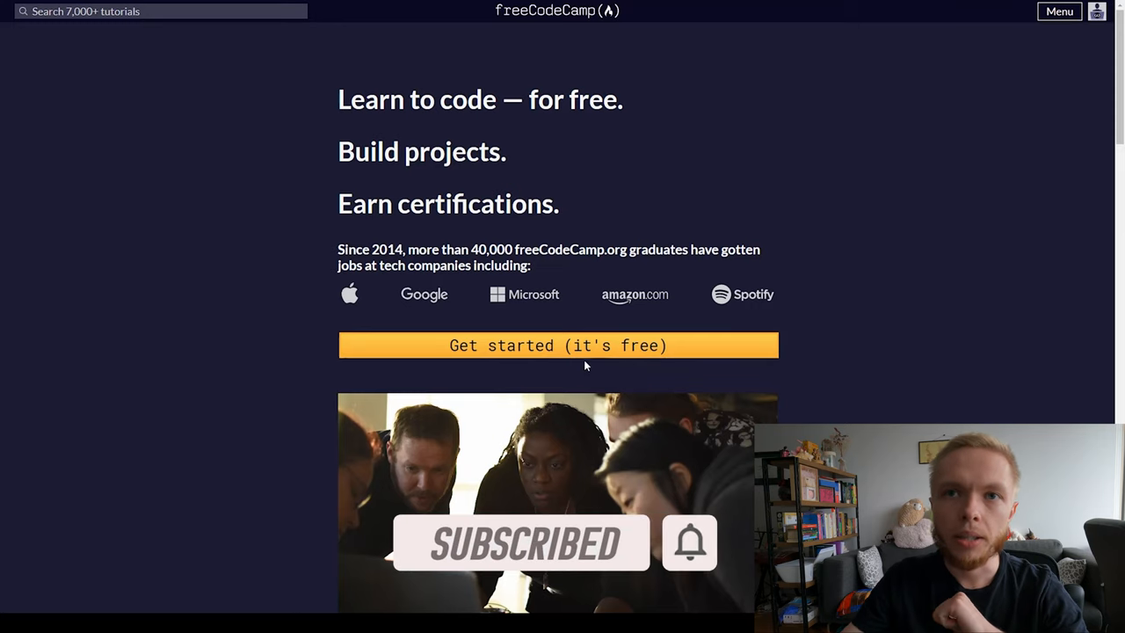
pyautogui.moveTo(501, 305)
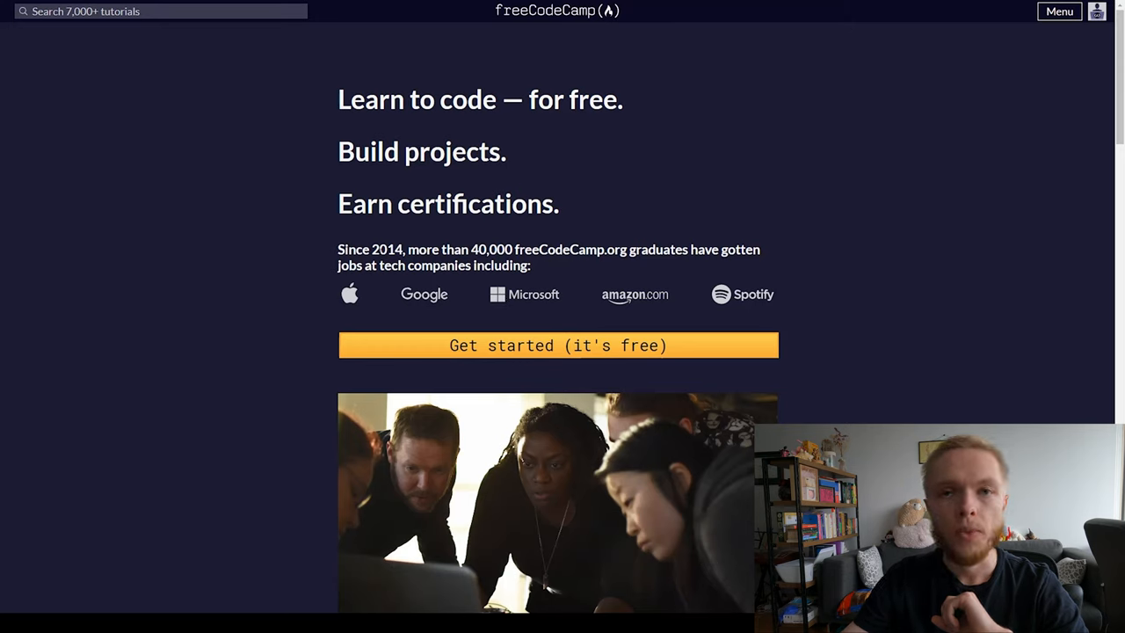
pyautogui.moveTo(638, 302)
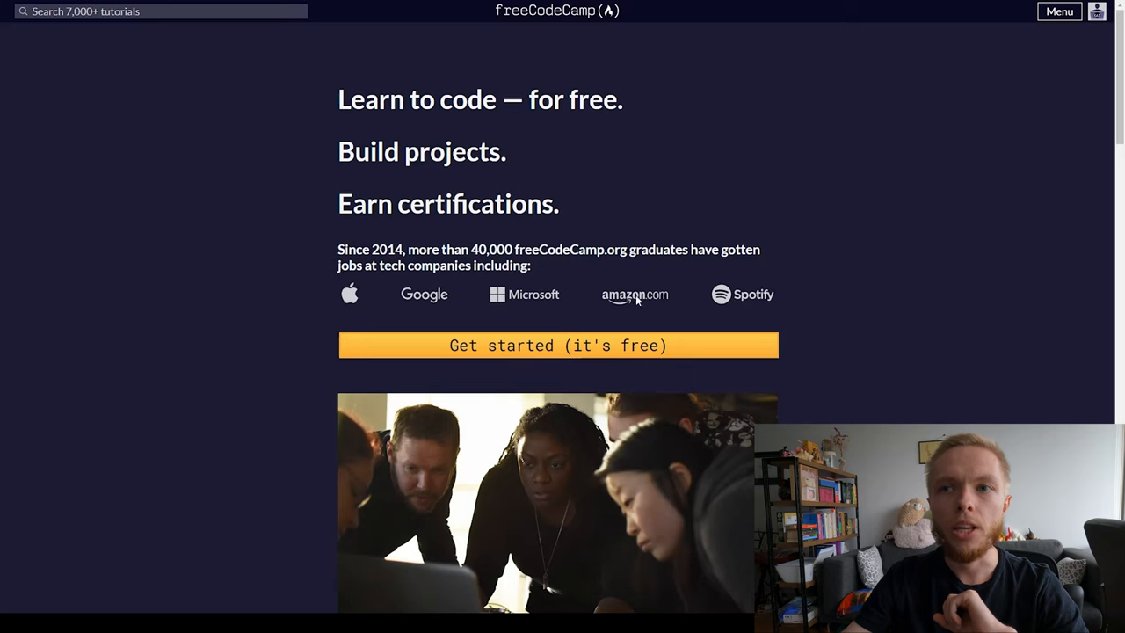
pyautogui.moveTo(850, 291)
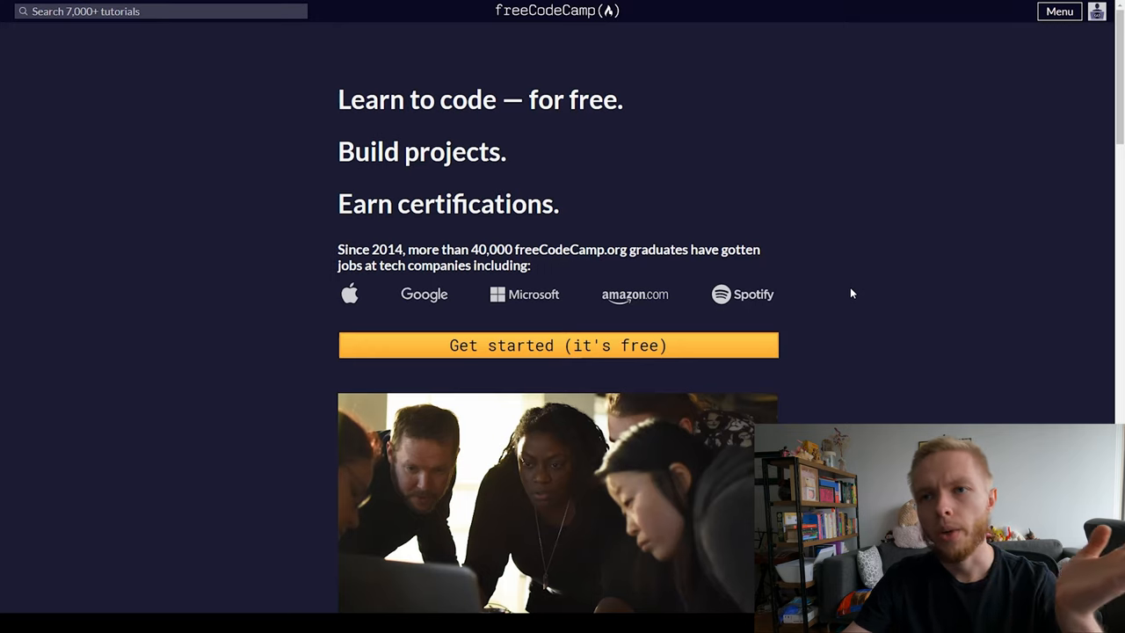
pyautogui.moveTo(826, 306)
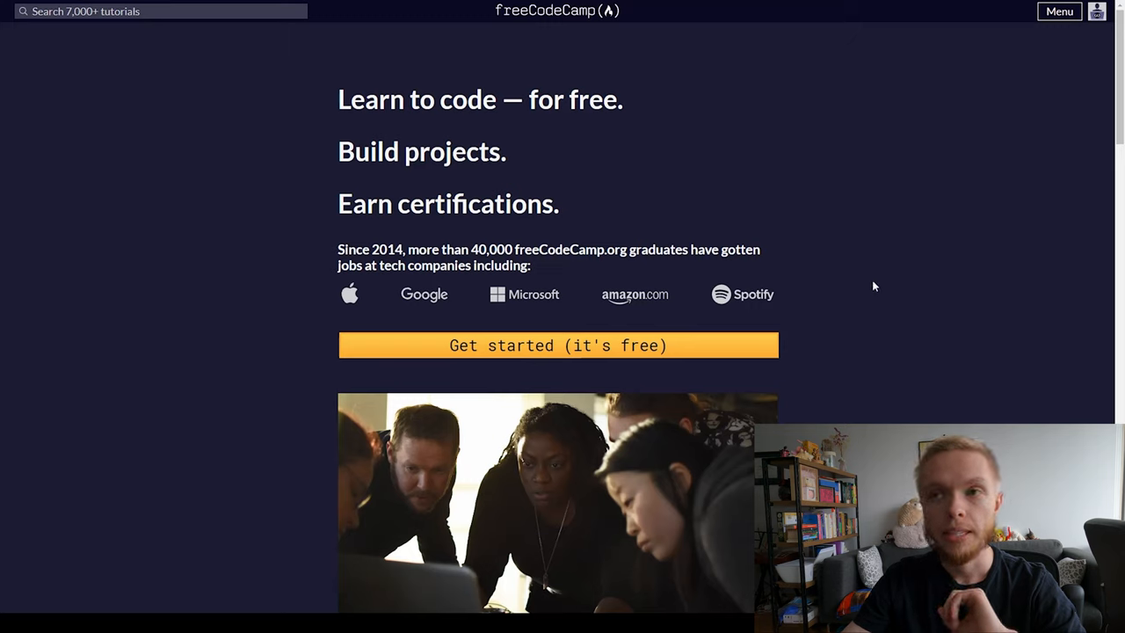
pyautogui.moveTo(882, 284)
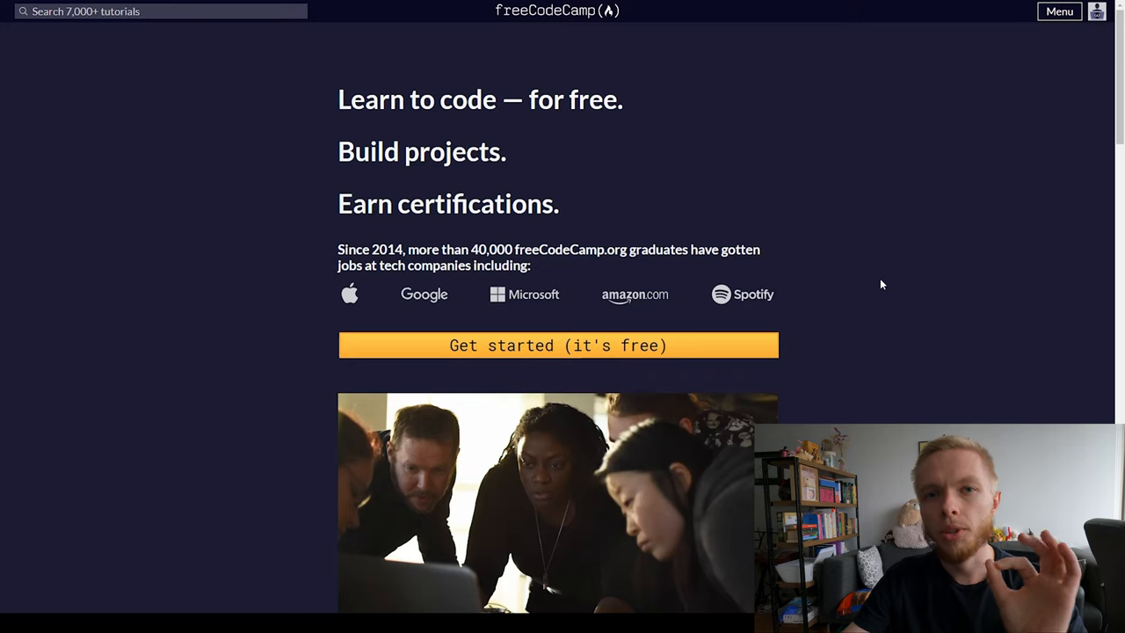
pyautogui.moveTo(602, 225)
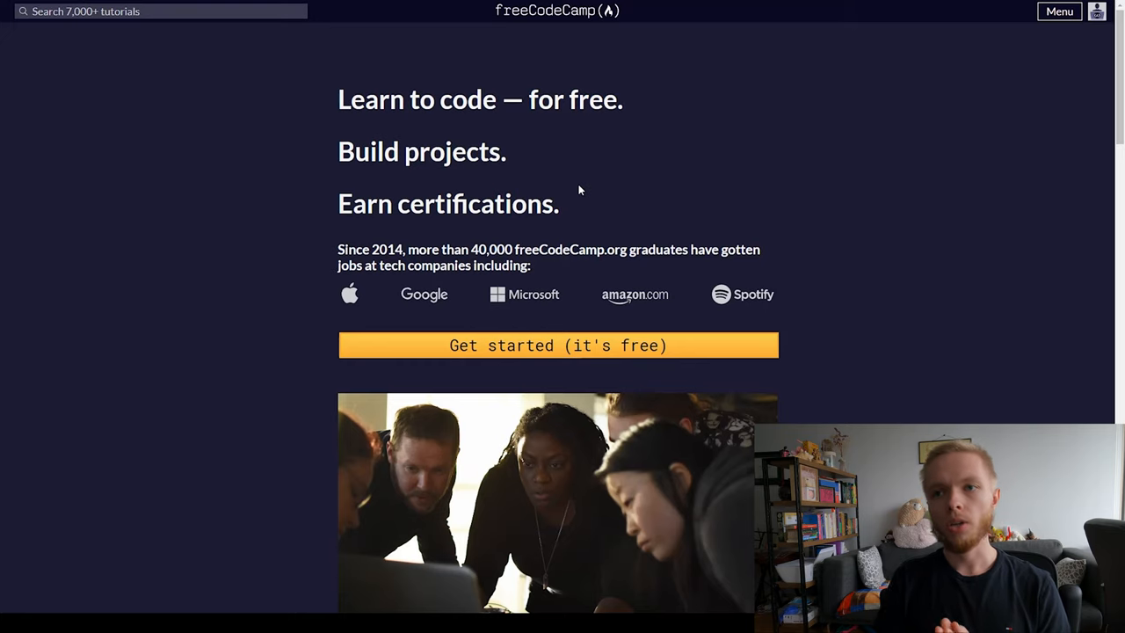
pyautogui.moveTo(859, 254)
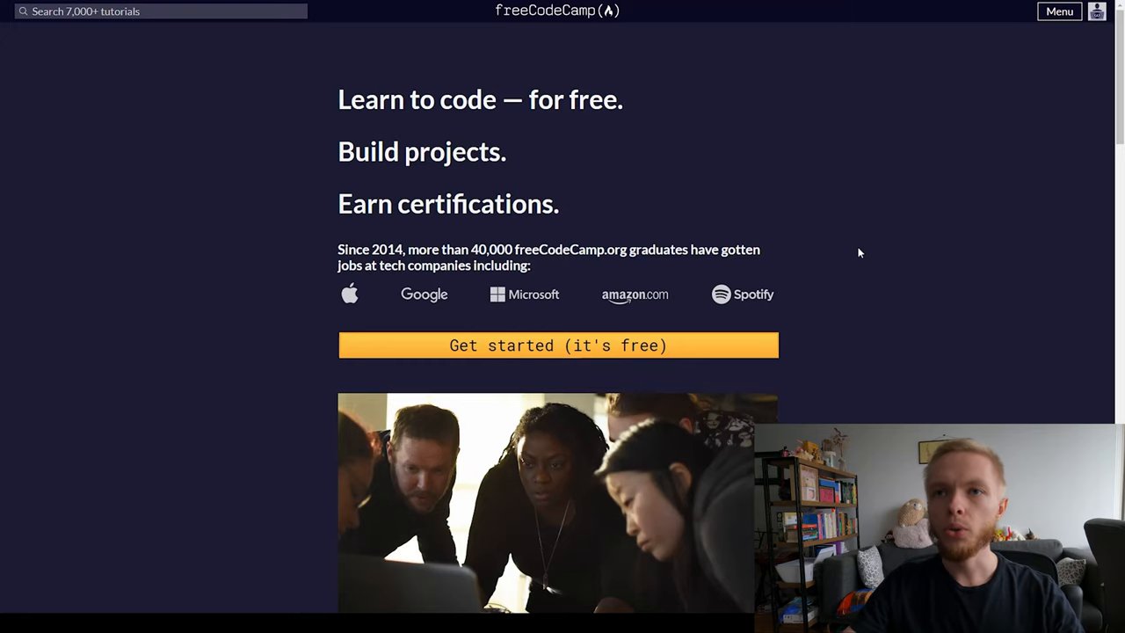
# - Scroll the homepage down to the 'Earn free verified certifications in:' list of ten tracks
pyautogui.scroll(-3)
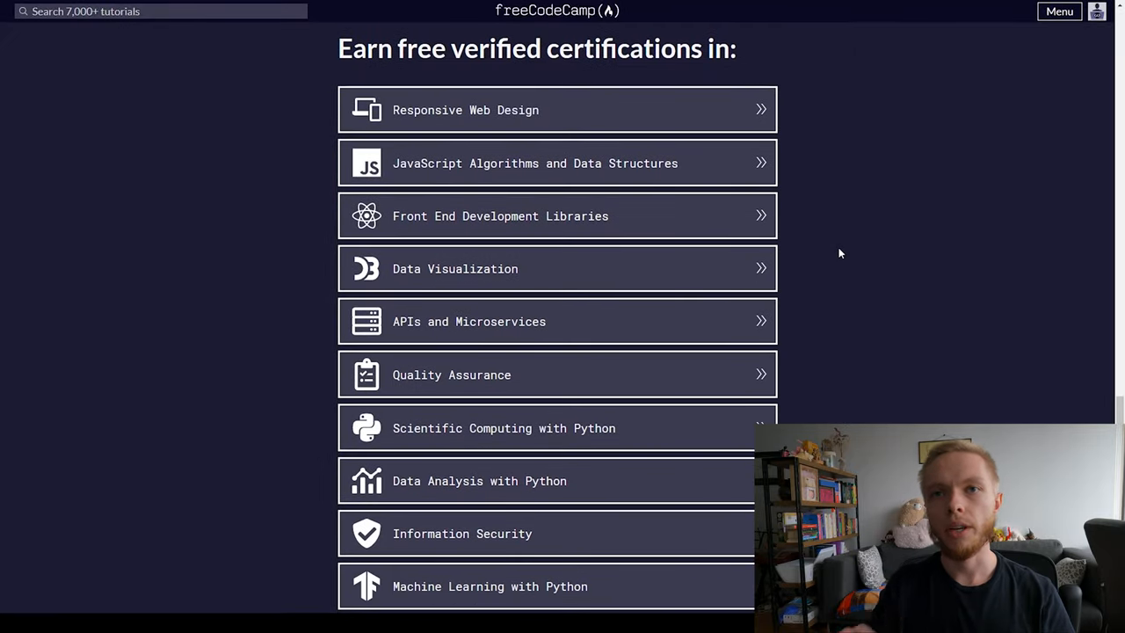
pyautogui.moveTo(812, 232)
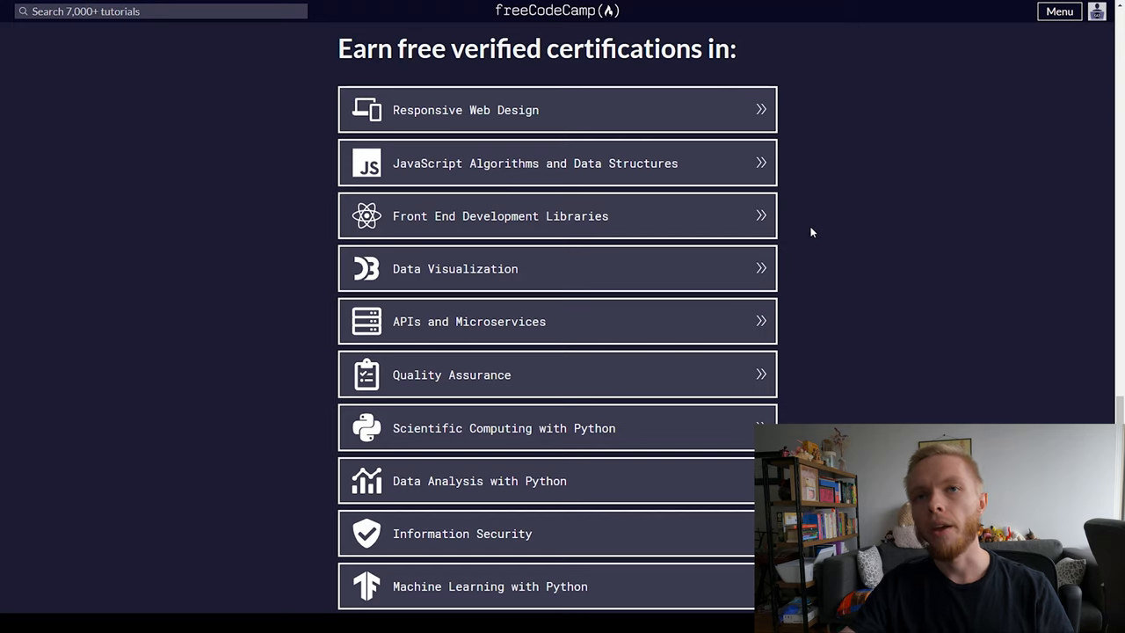
pyautogui.moveTo(545, 481)
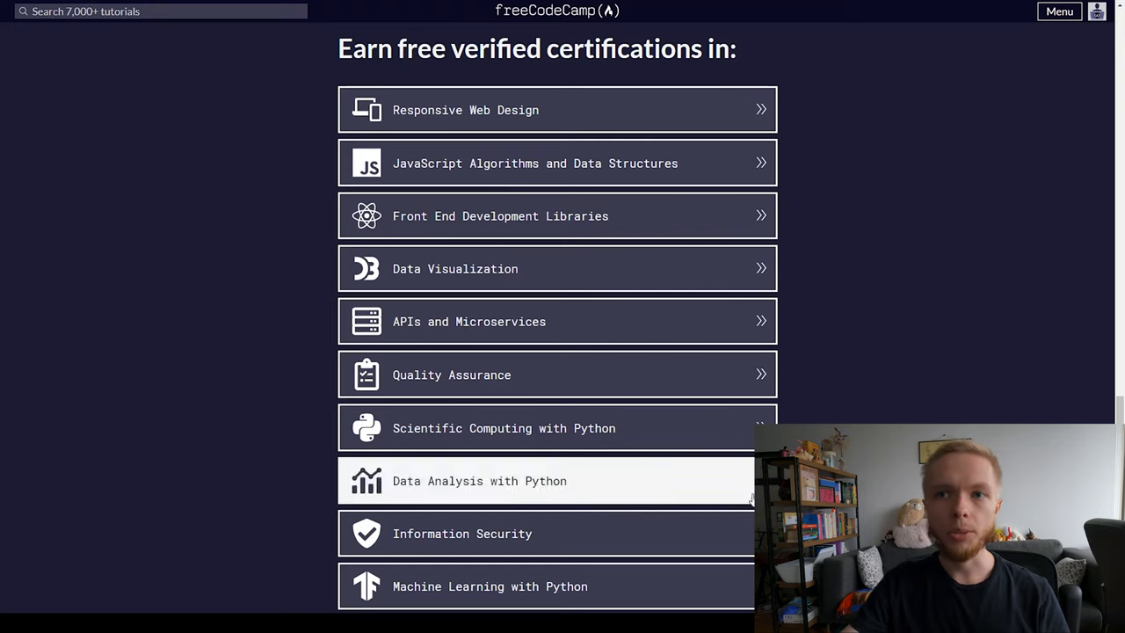
pyautogui.moveTo(877, 350)
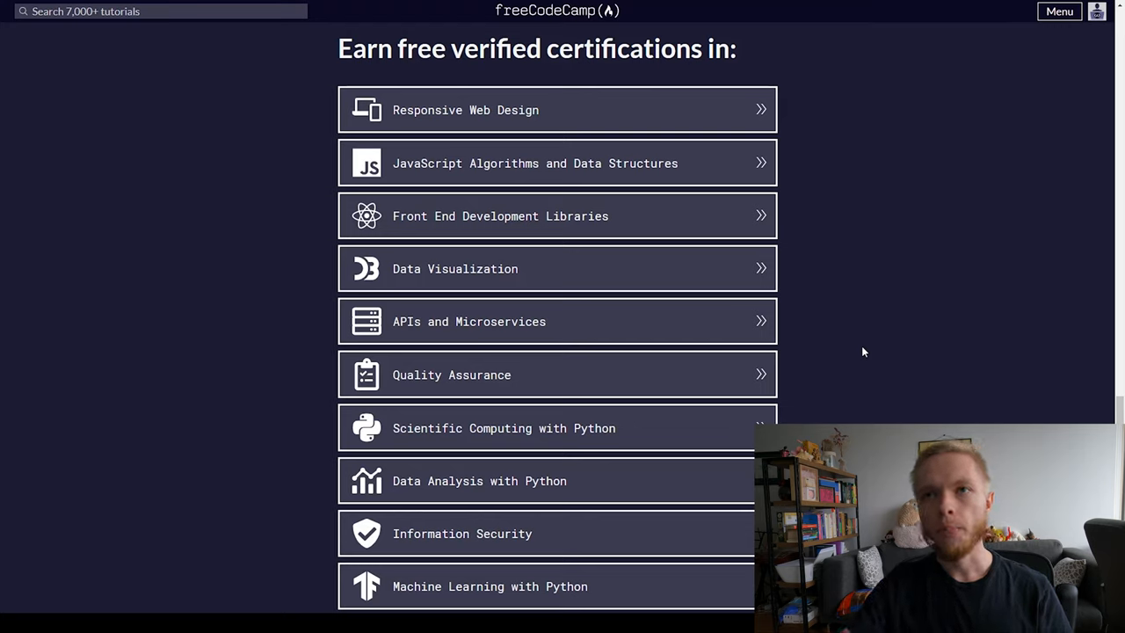
pyautogui.moveTo(728, 227)
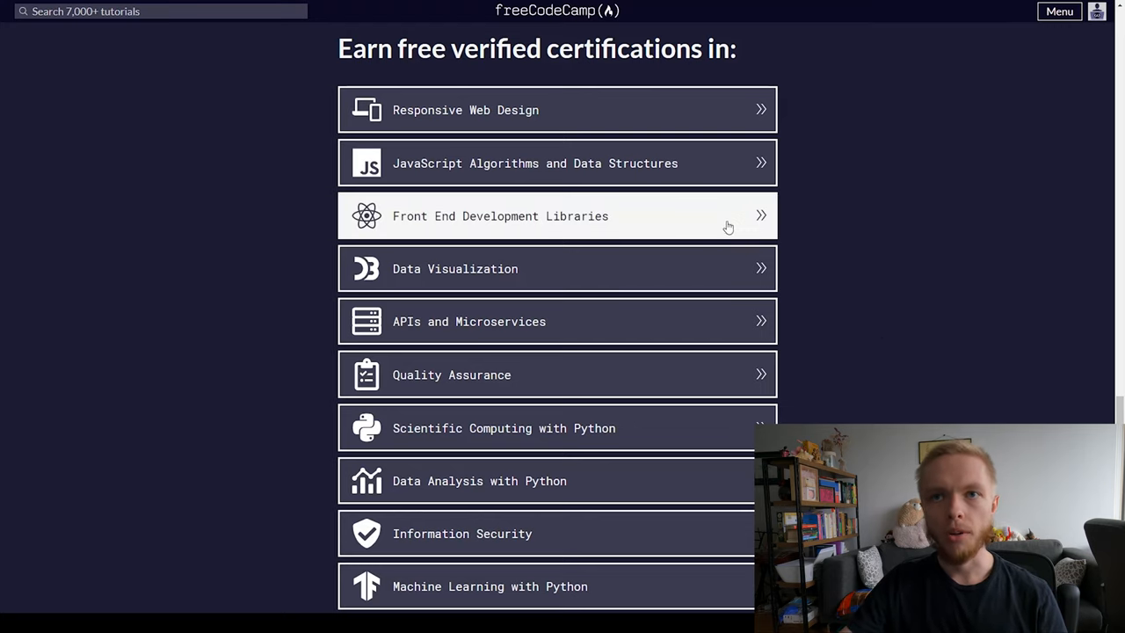
pyautogui.moveTo(728, 269)
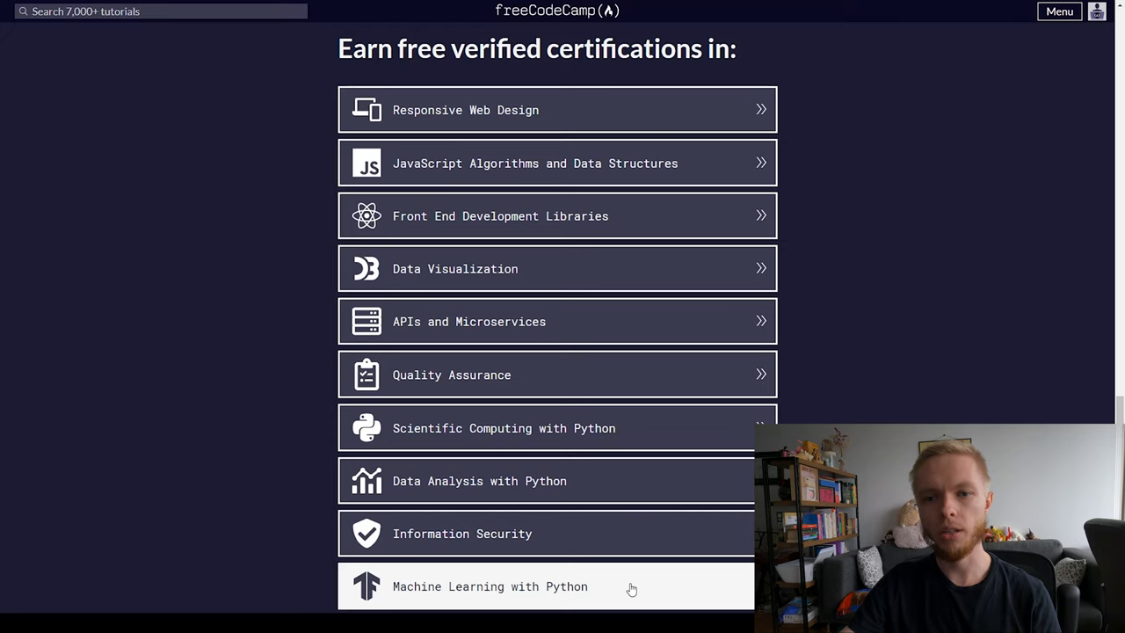
pyautogui.moveTo(653, 217)
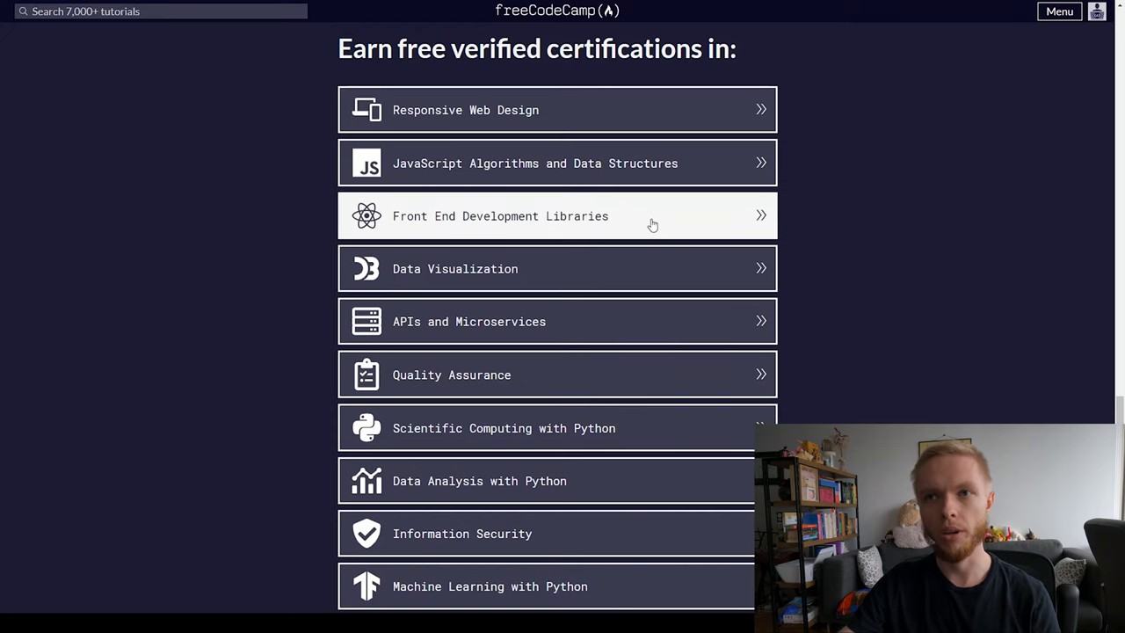
pyautogui.moveTo(683, 218)
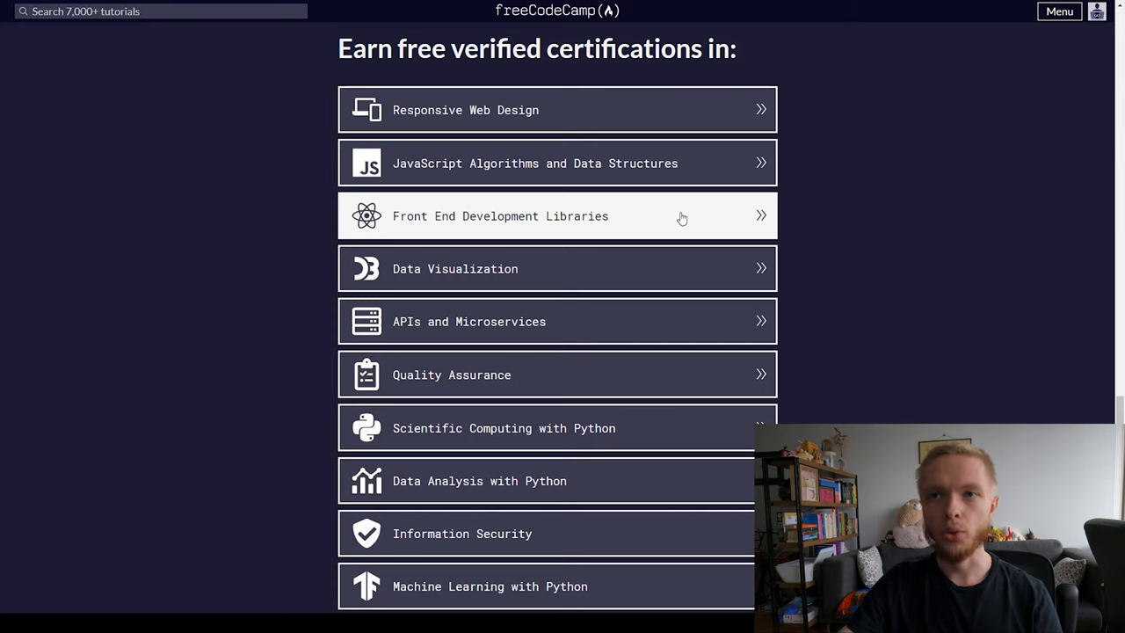
pyautogui.moveTo(890, 349)
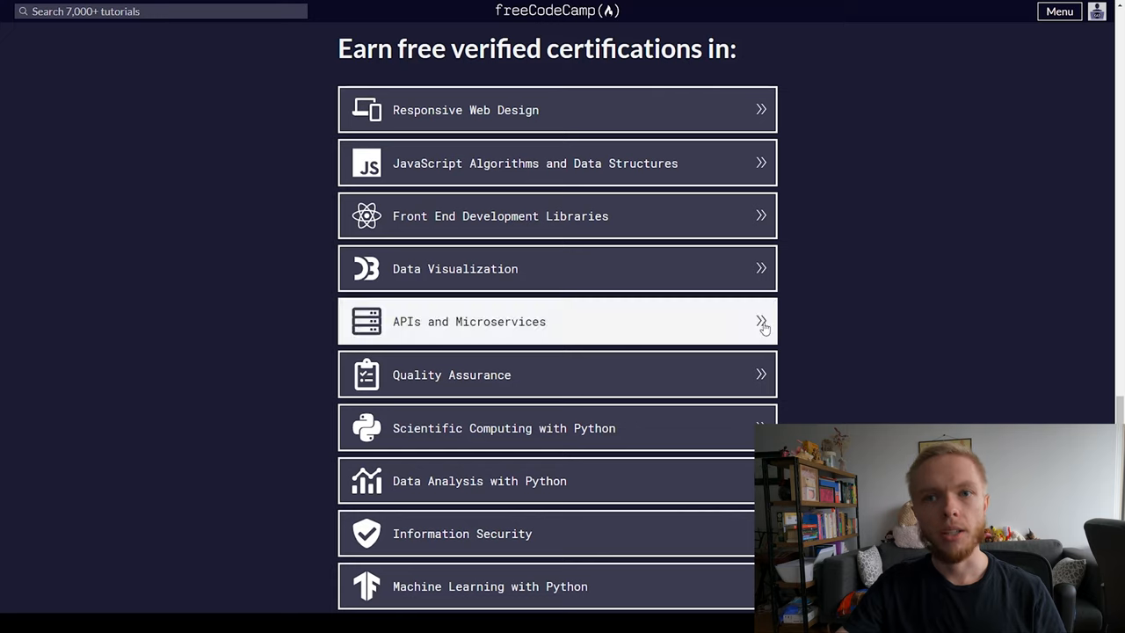
pyautogui.moveTo(736, 489)
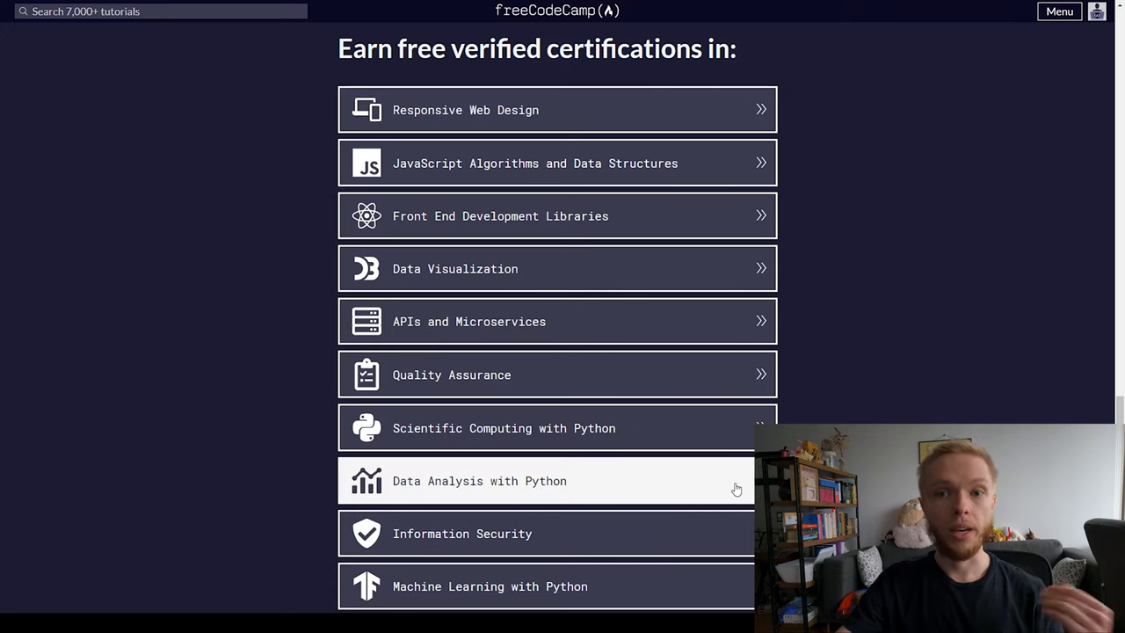
pyautogui.moveTo(858, 325)
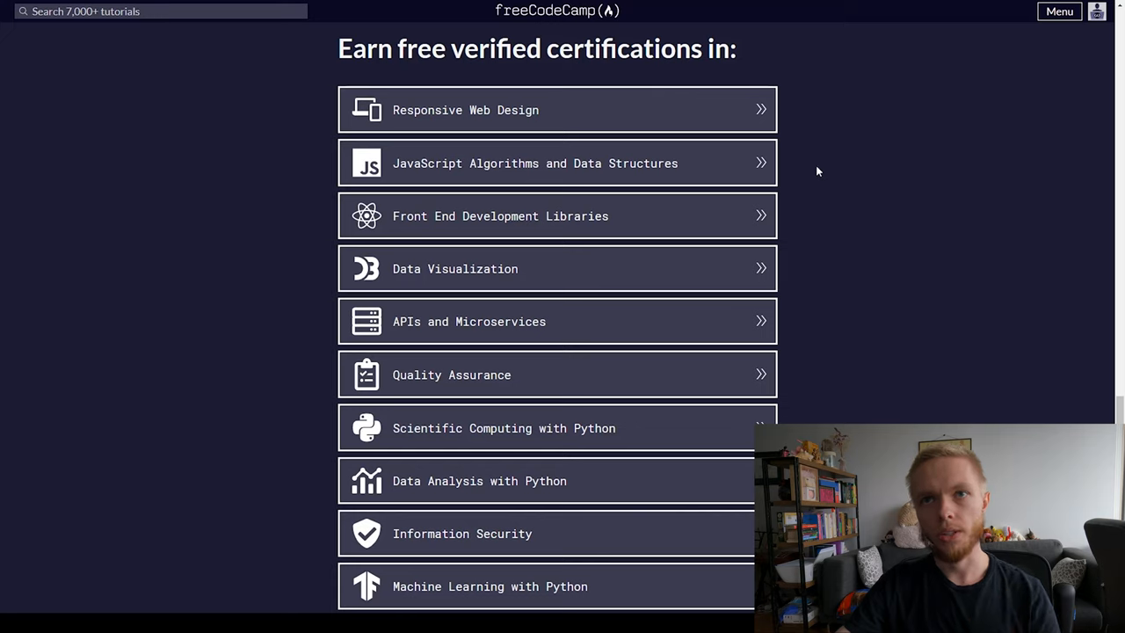
pyautogui.moveTo(853, 330)
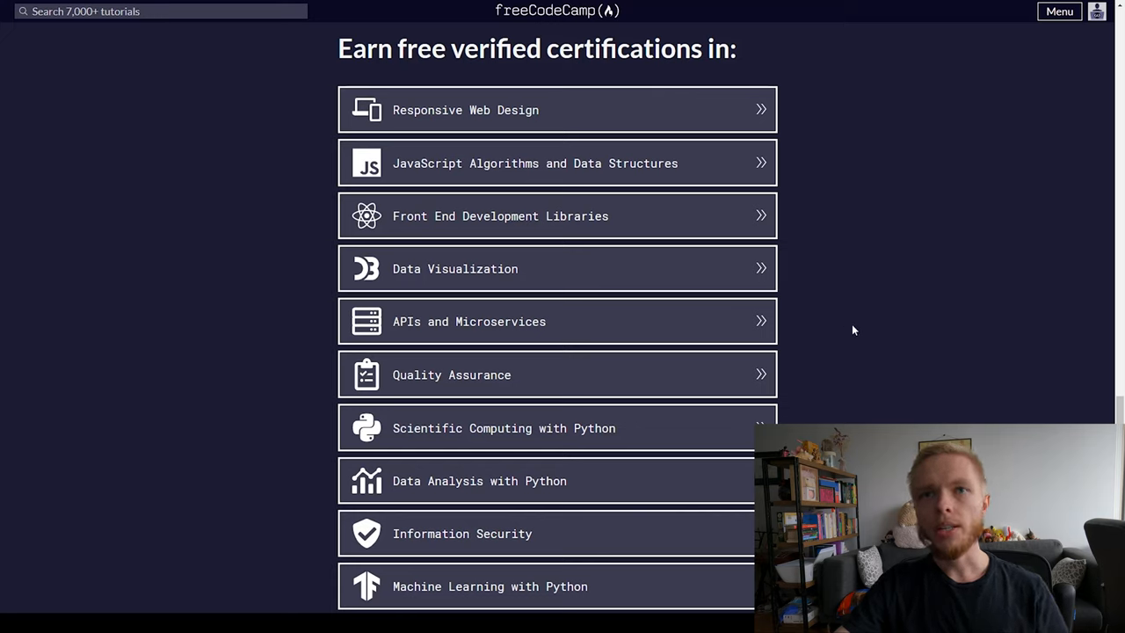
pyautogui.moveTo(671, 179)
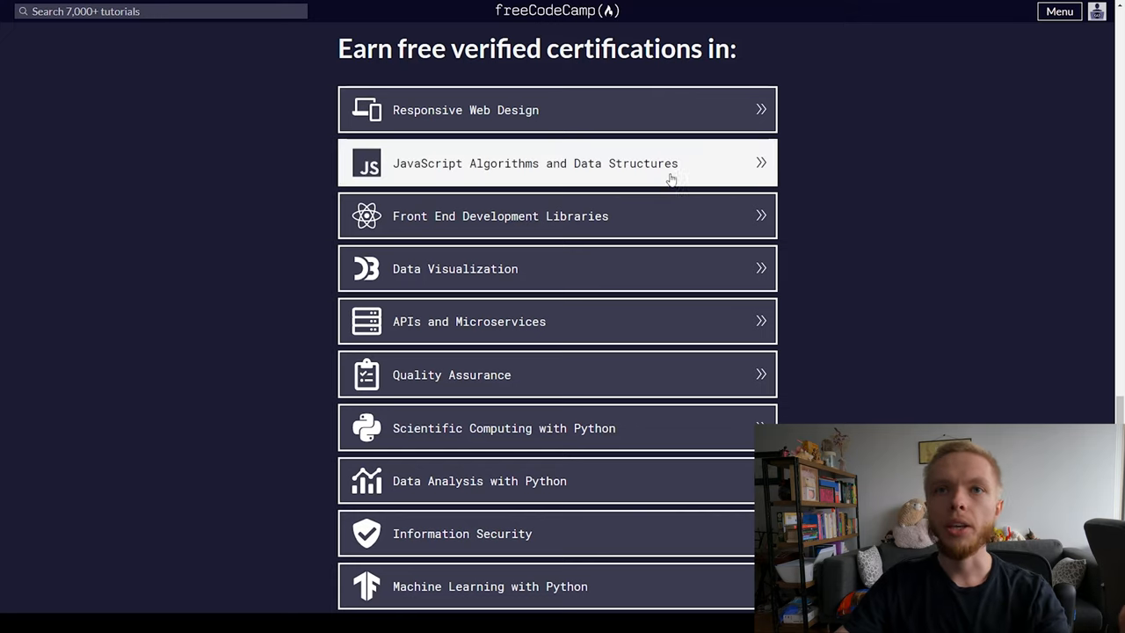
pyautogui.moveTo(572, 182)
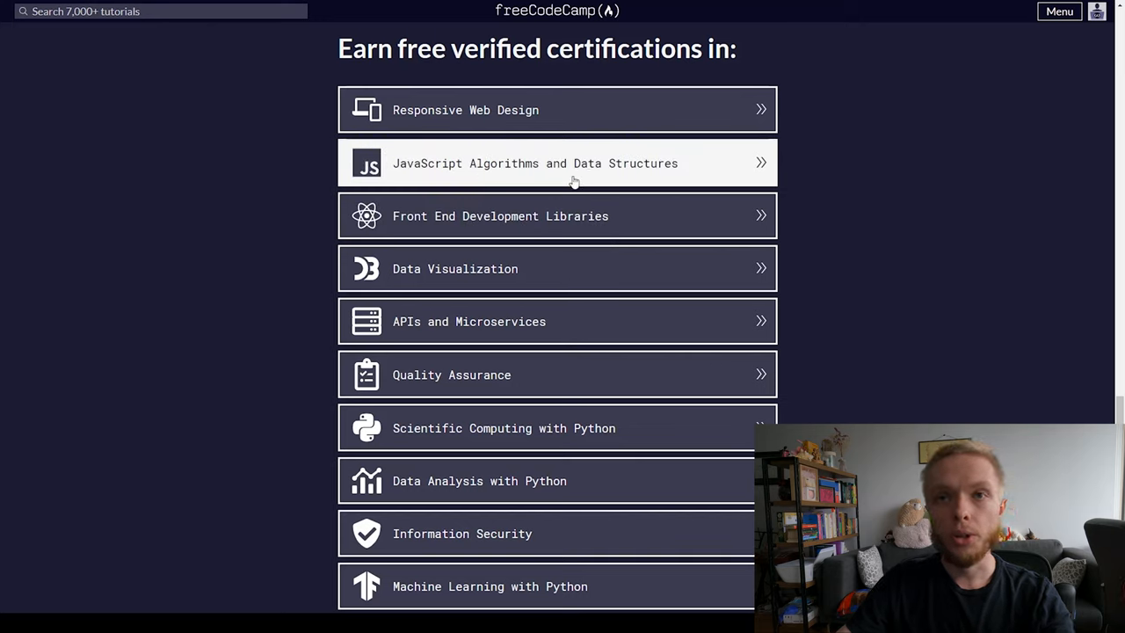
pyautogui.moveTo(646, 274)
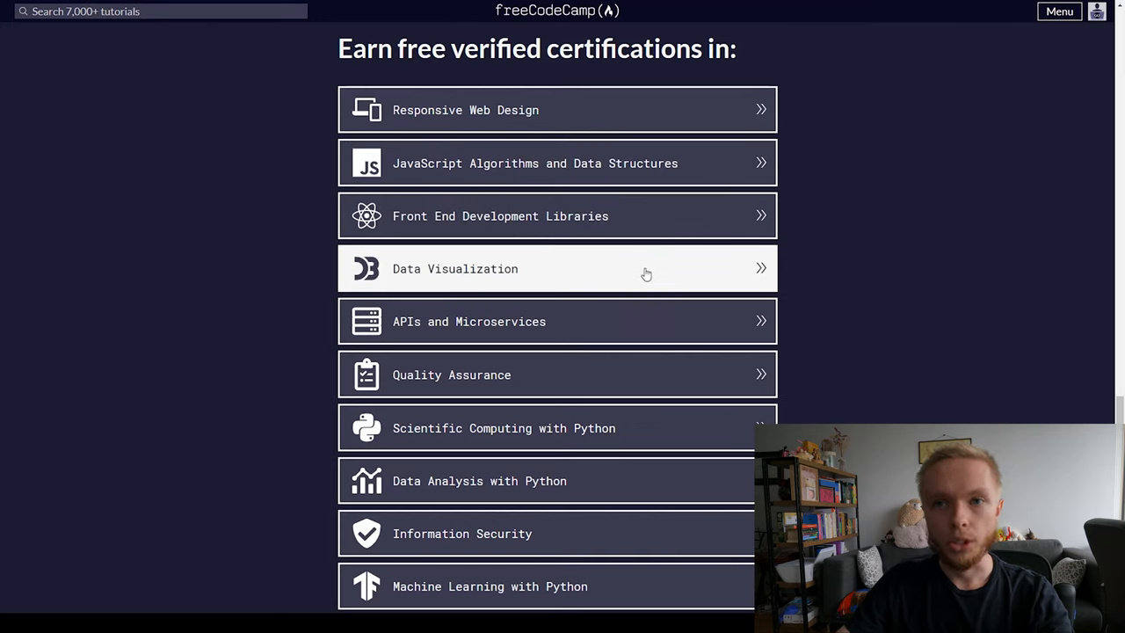
pyautogui.moveTo(522, 340)
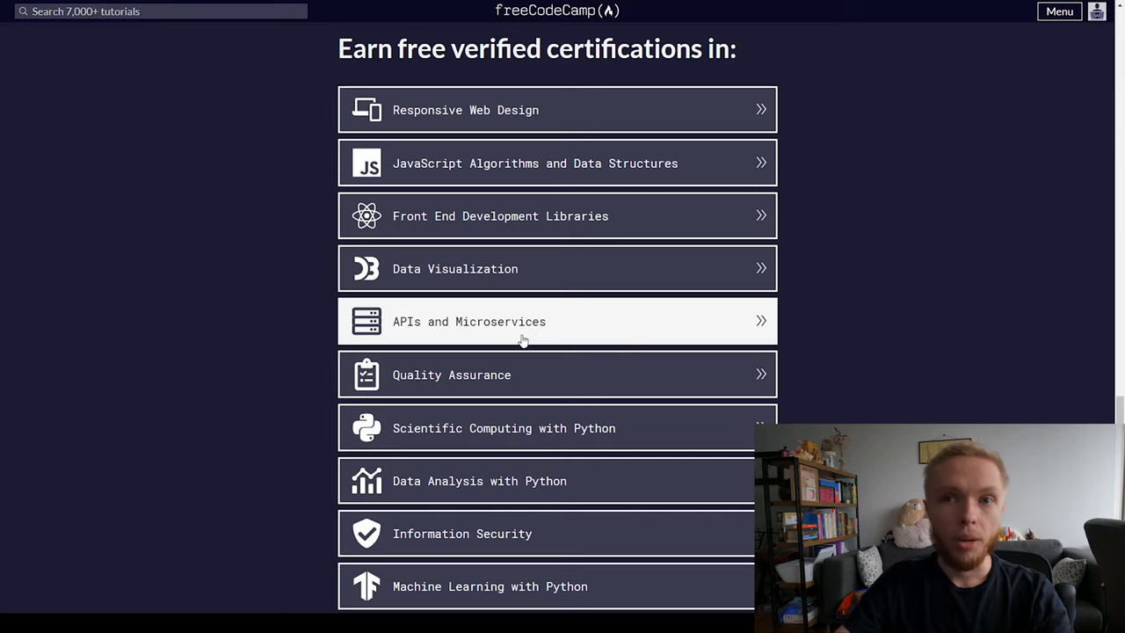
pyautogui.moveTo(711, 521)
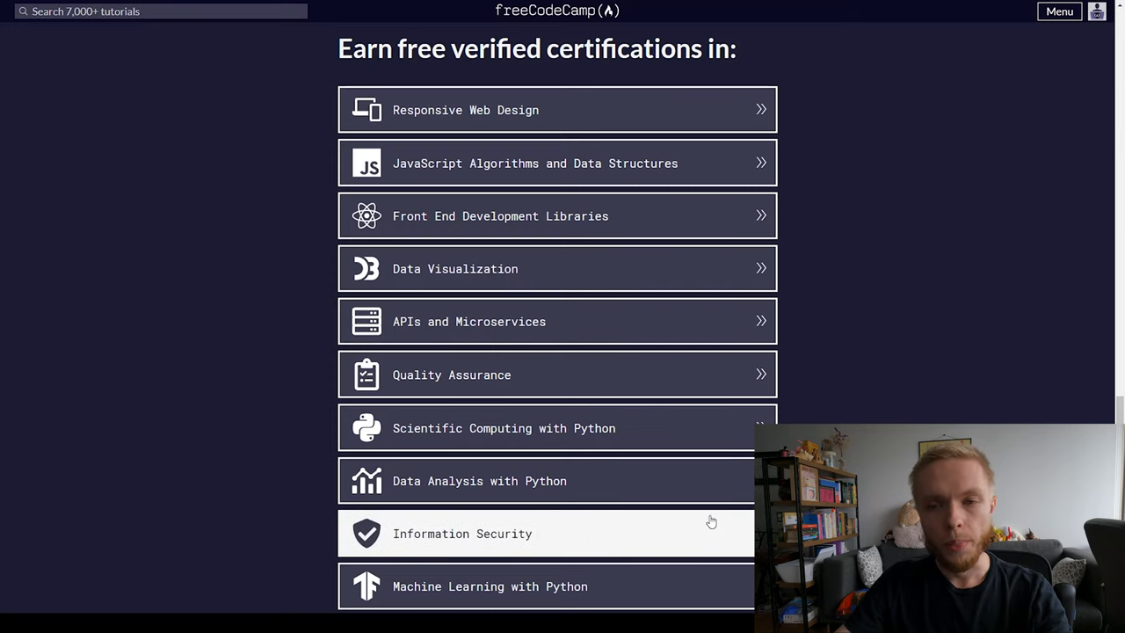
pyautogui.moveTo(859, 362)
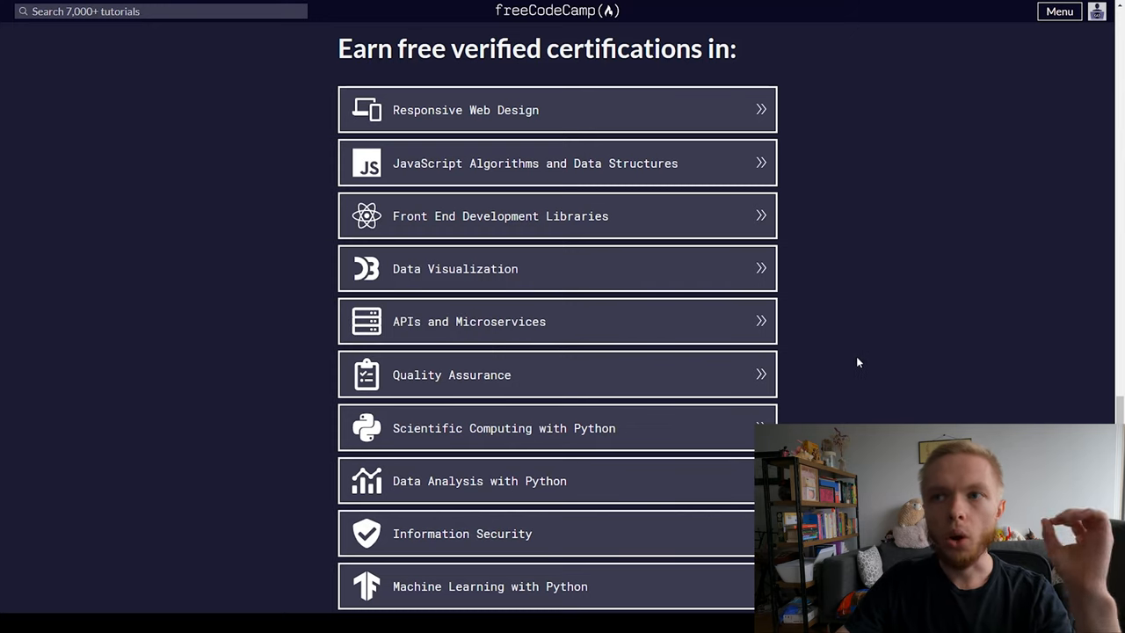
pyautogui.moveTo(869, 350)
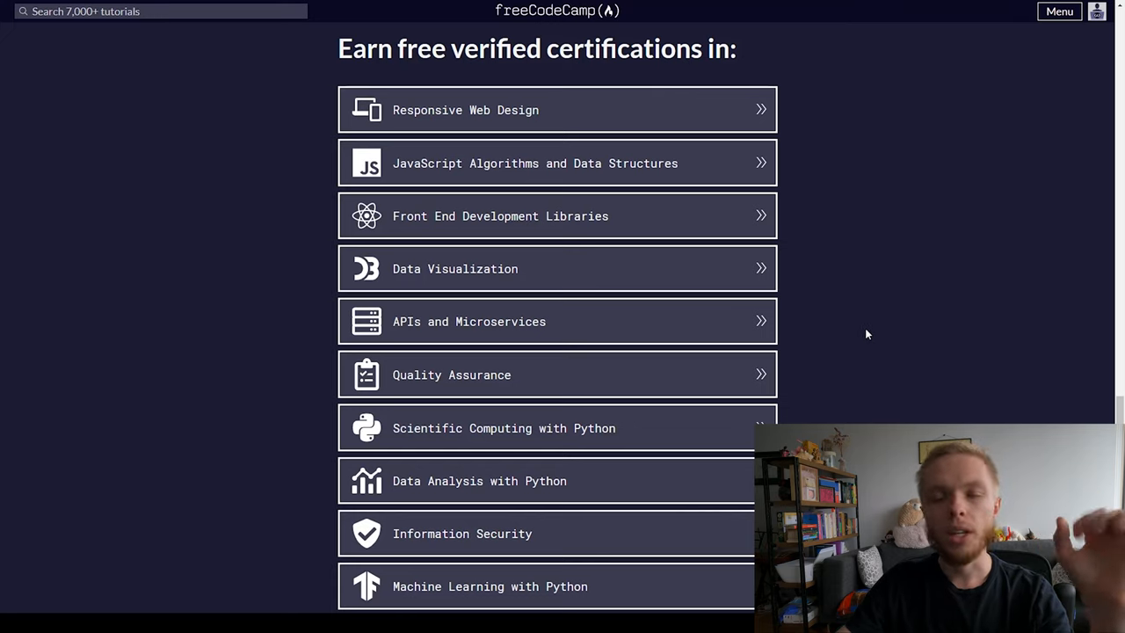
pyautogui.moveTo(596, 176)
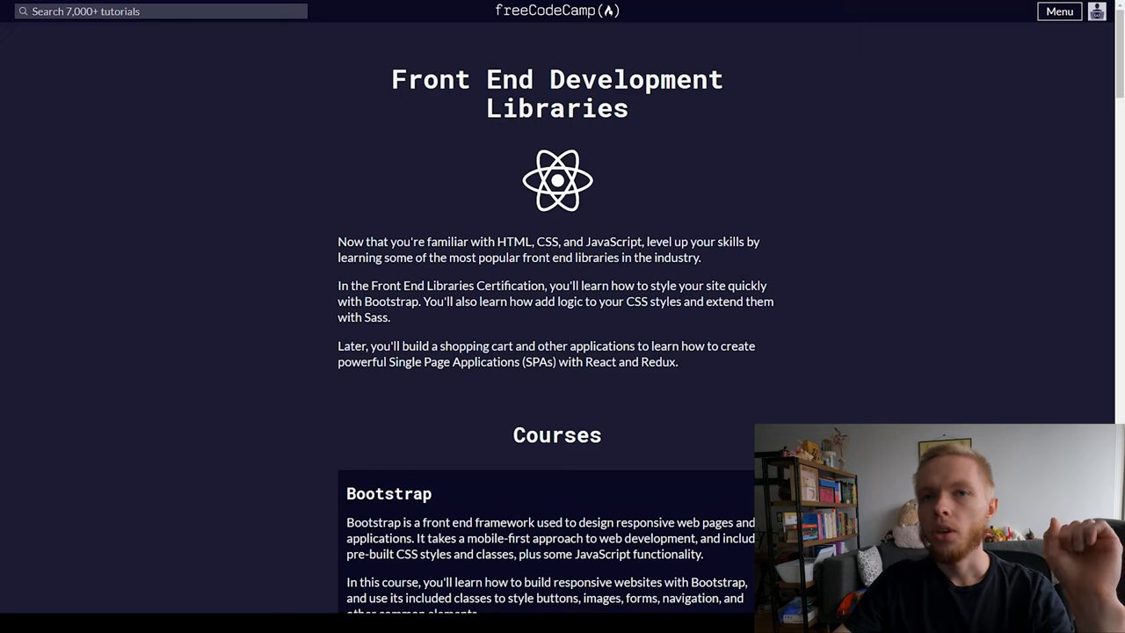
# - Scroll past Sass to React and Redux, highlighting and then deselecting description text
pyautogui.moveTo(338, 241); pyautogui.dragTo(418, 346)
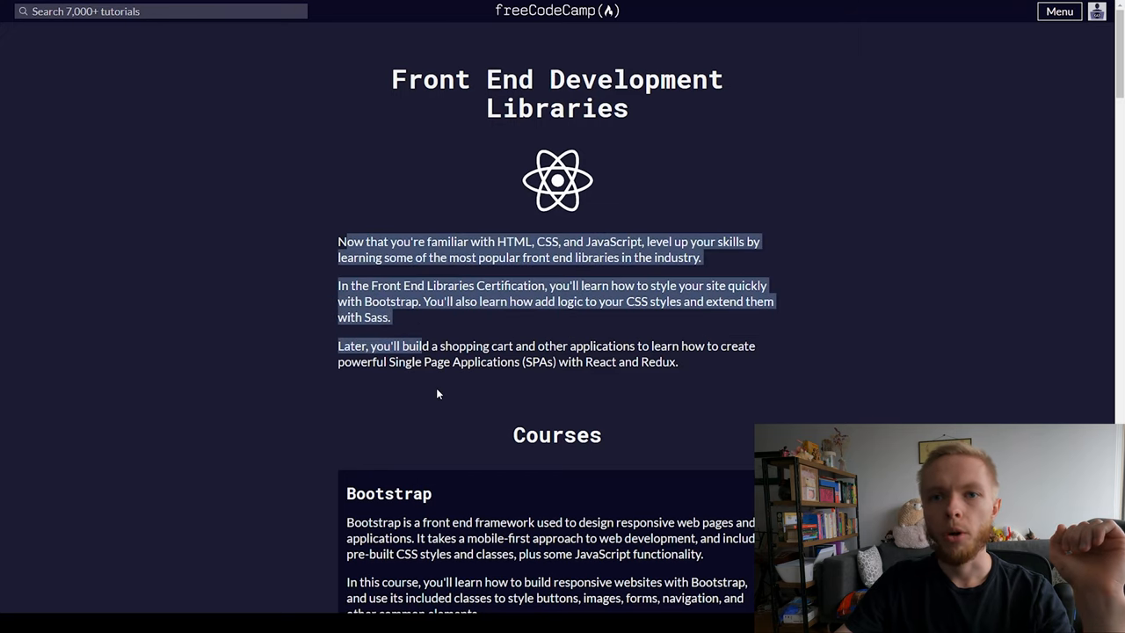
pyautogui.scroll(-3)
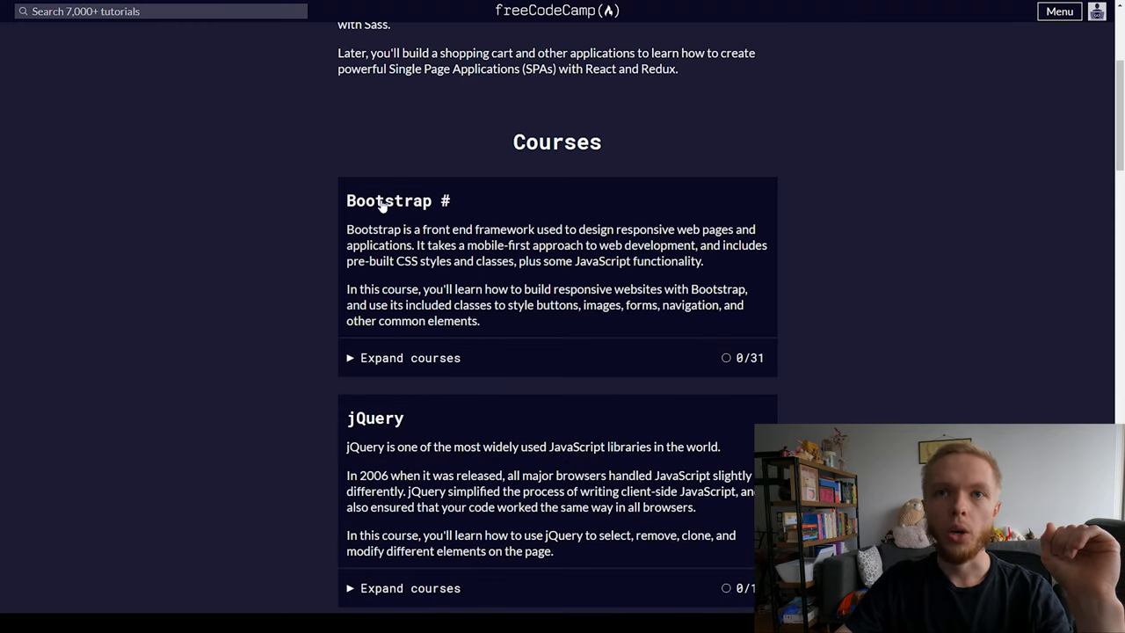
pyautogui.scroll(-3)
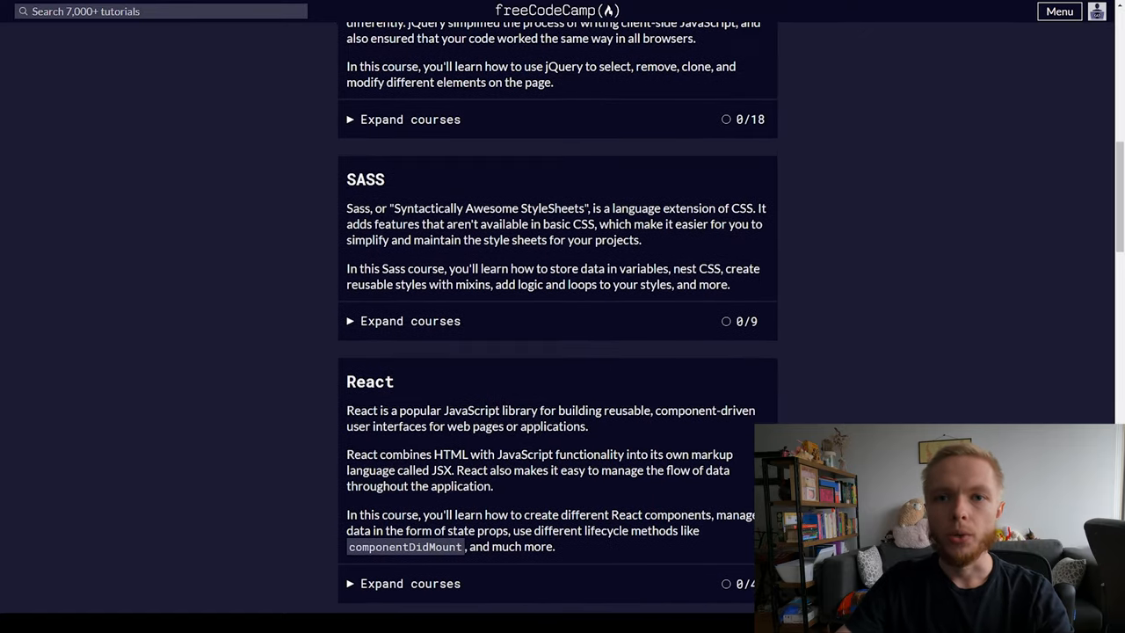
pyautogui.scroll(-3)
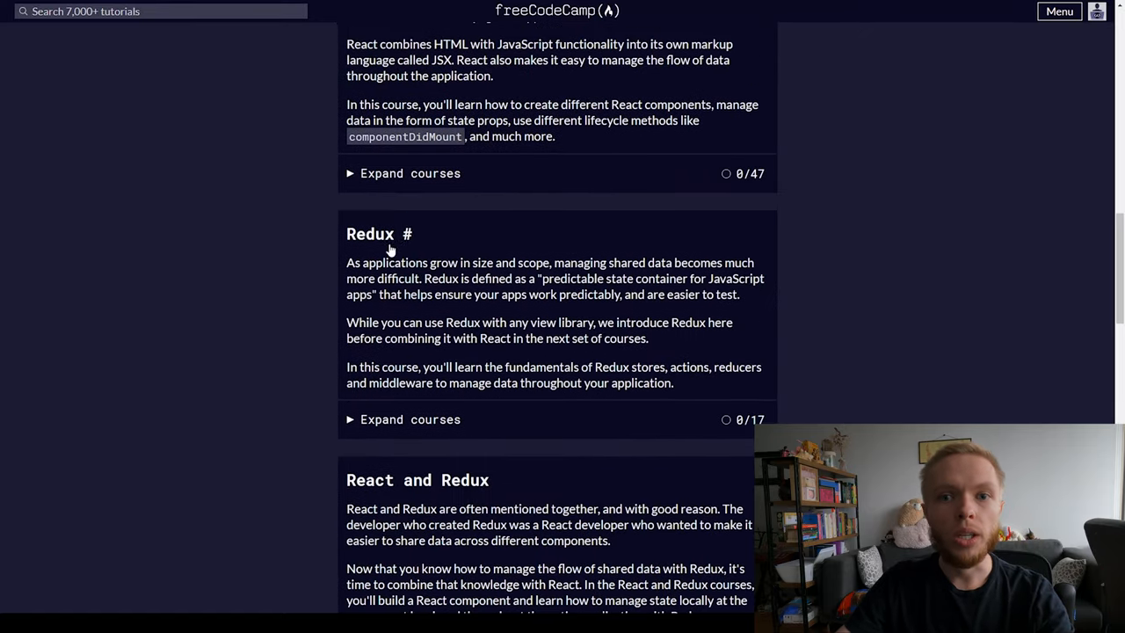
pyautogui.scroll(-3)
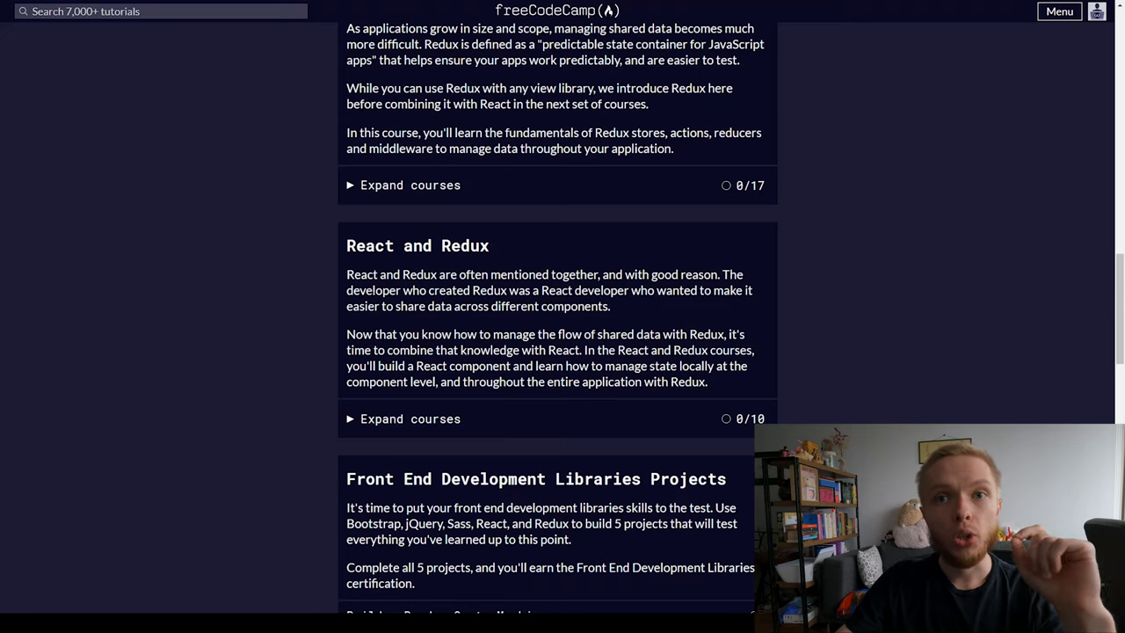
pyautogui.moveTo(422, 290); pyautogui.dragTo(468, 334)
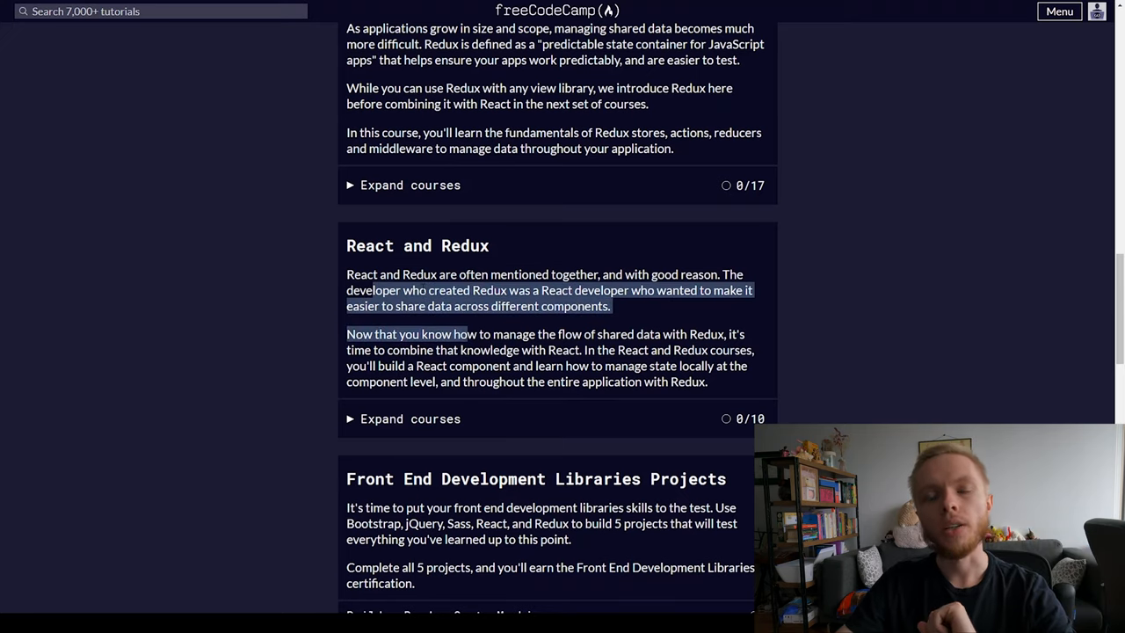
pyautogui.click(294, 303)
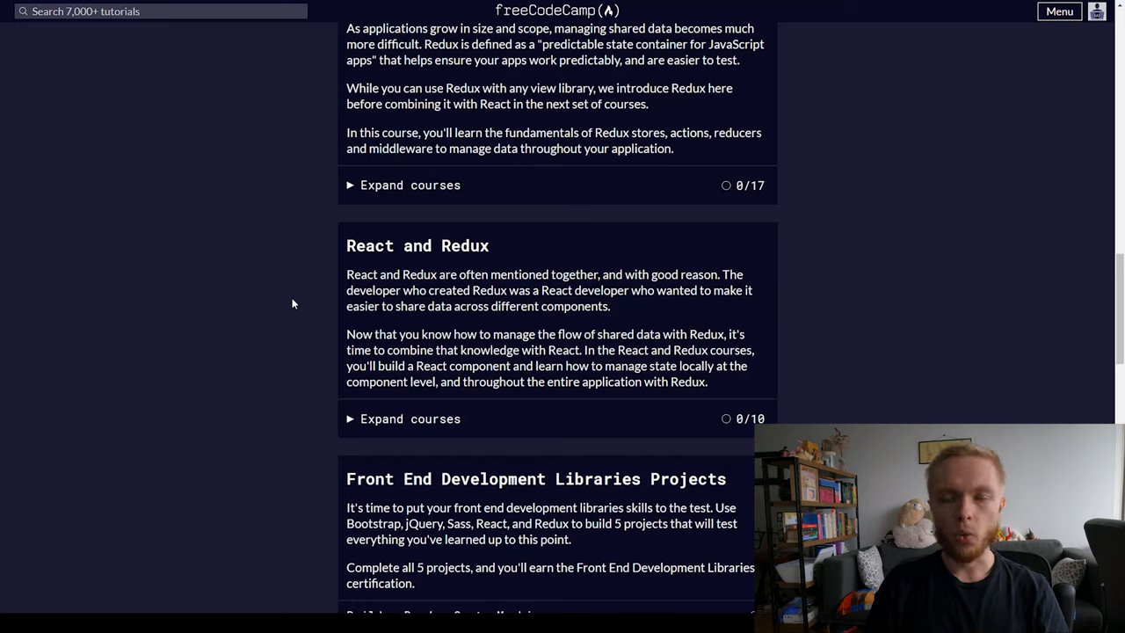
pyautogui.moveTo(290, 322)
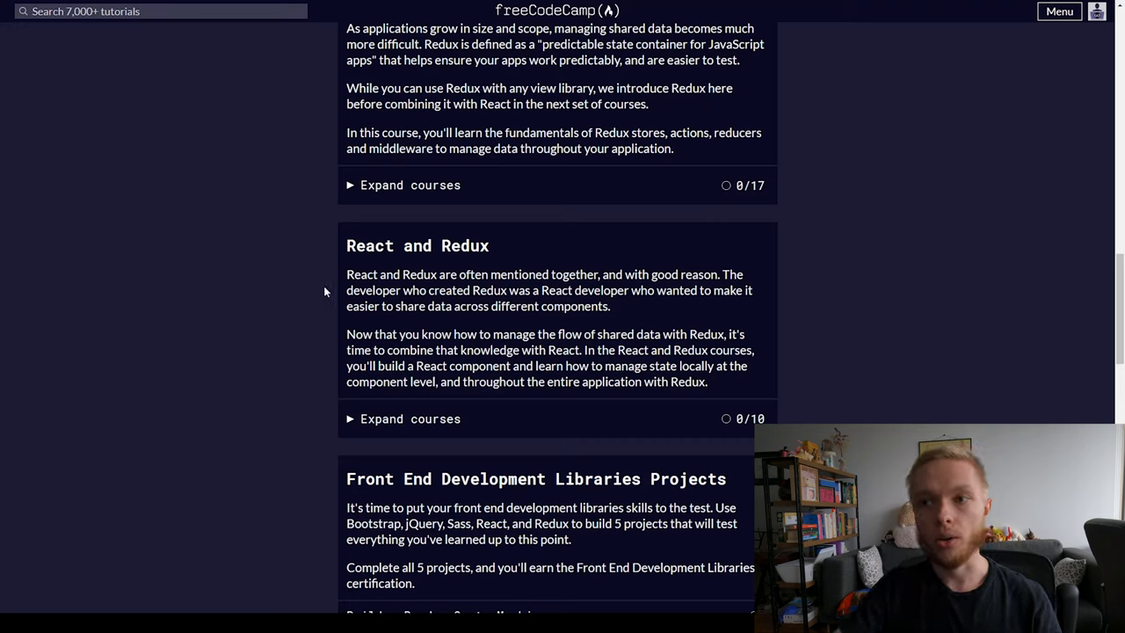
pyautogui.moveTo(319, 363)
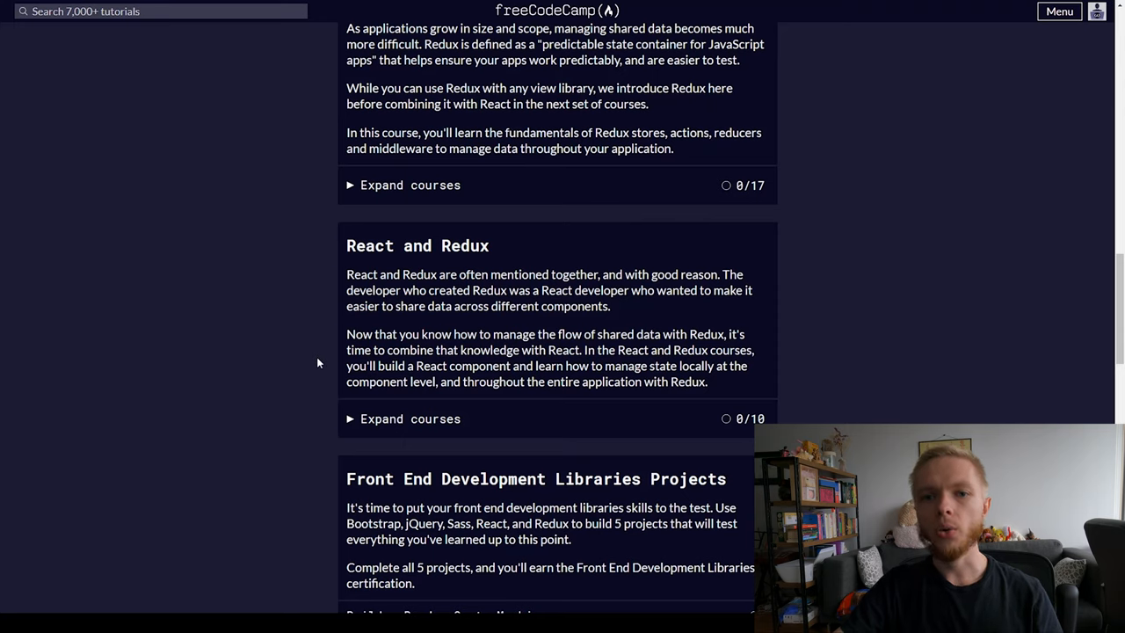
# - Return the course list view to the Bootstrap, jQuery and Sass courses
pyautogui.scroll(-3)
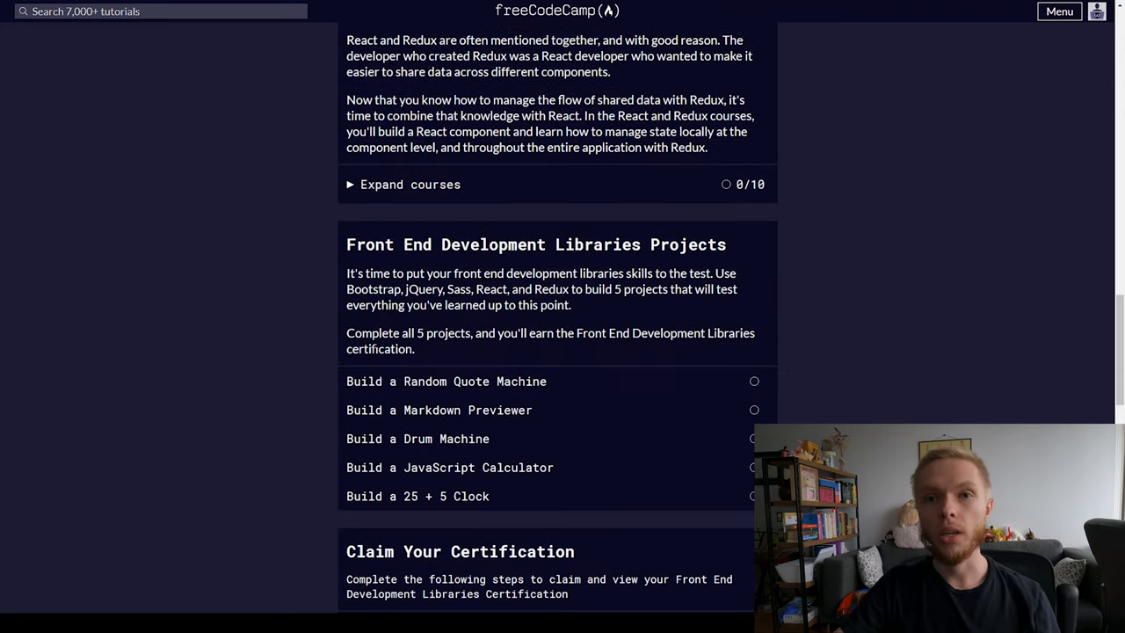
pyautogui.scroll(-3)
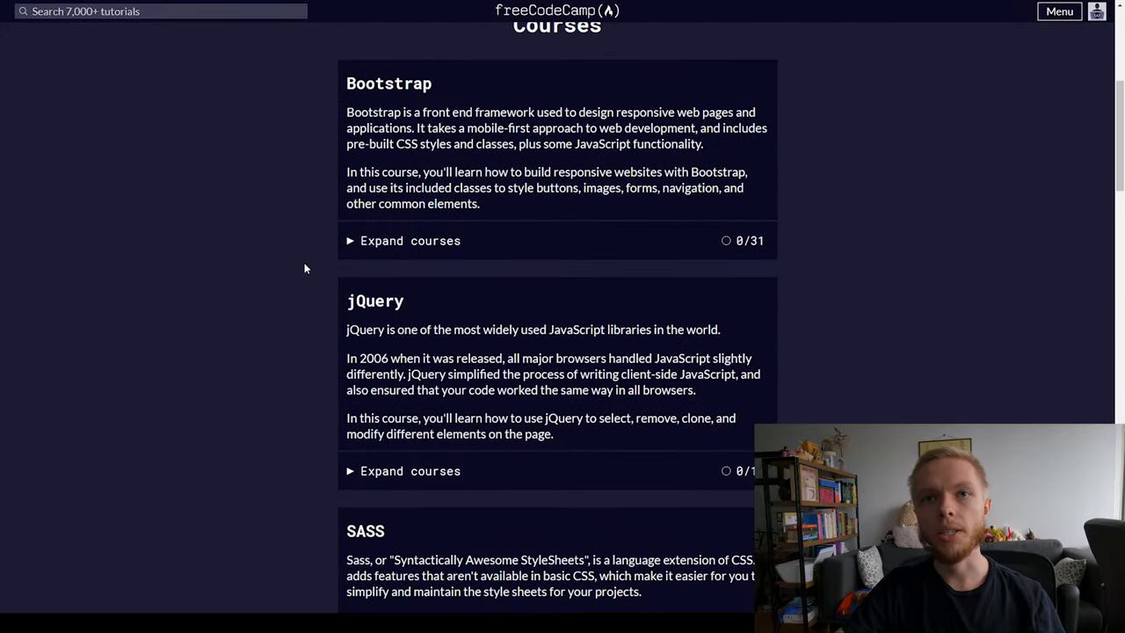
# - Expand Bootstrap's 31 challenges and open 'Use Responsive Design with Bootstrap Fluid Containers'
pyautogui.click(410, 240)
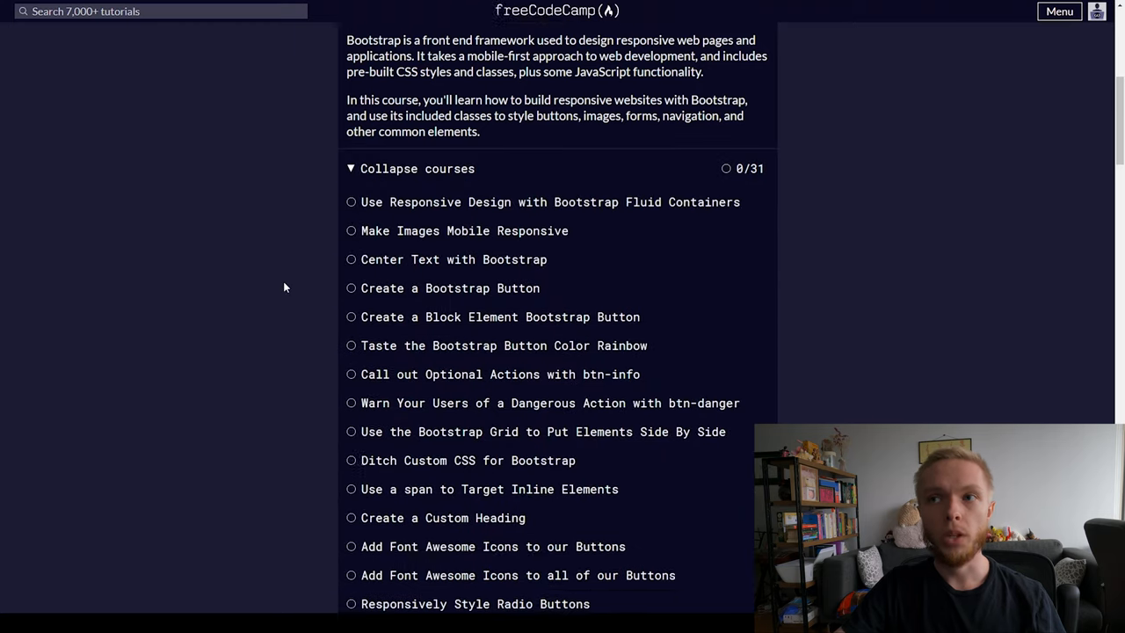
pyautogui.scroll(-3)
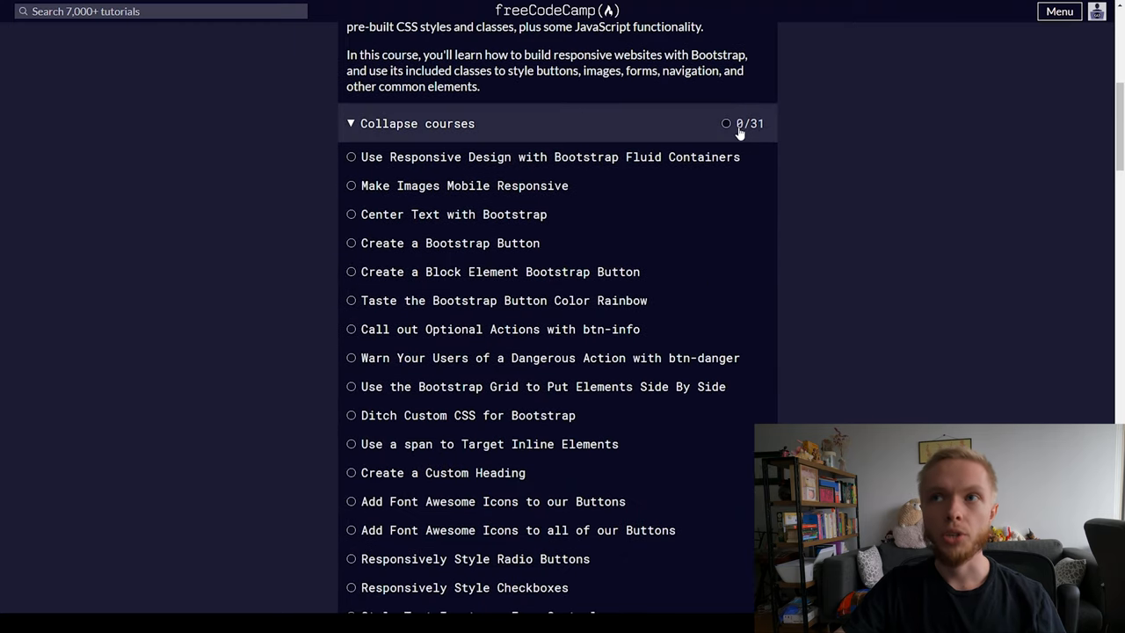
pyautogui.moveTo(751, 139)
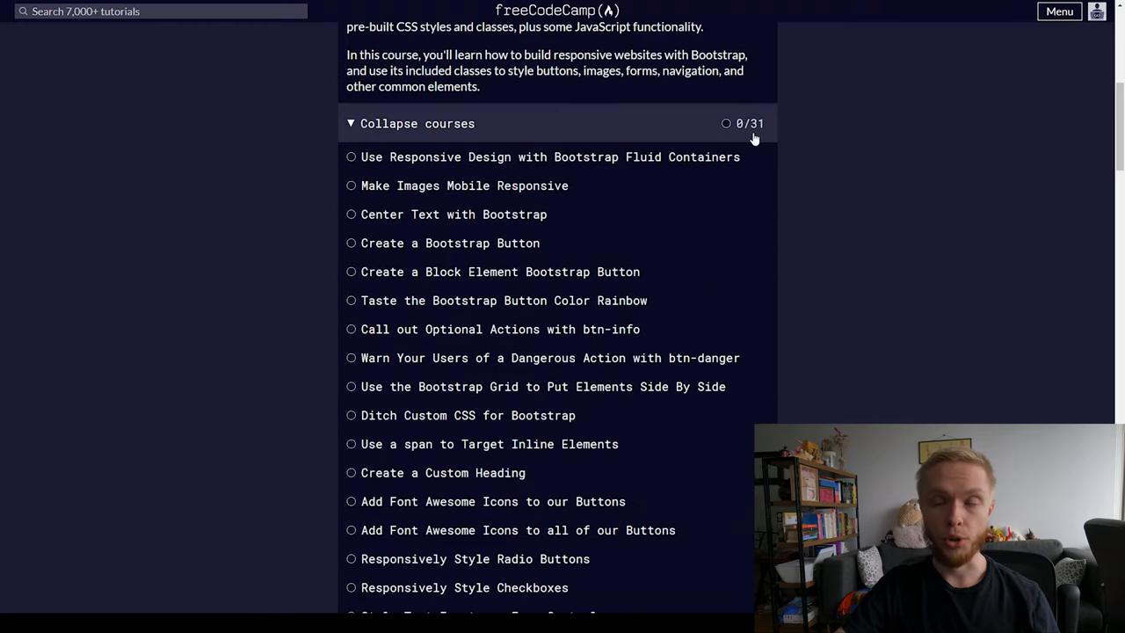
pyautogui.moveTo(759, 136)
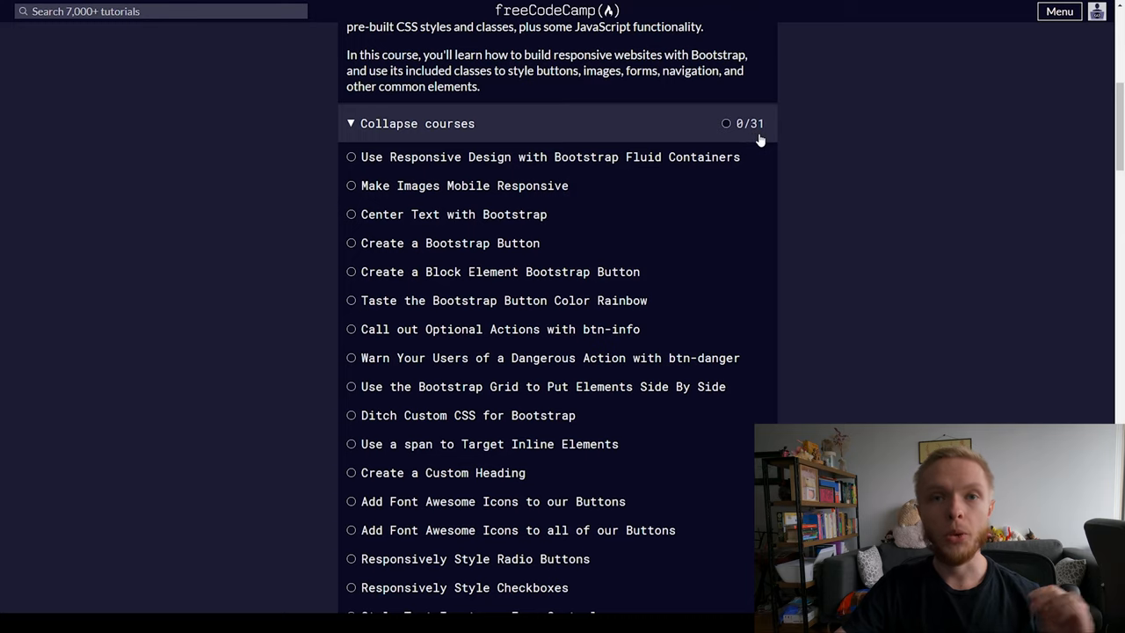
pyautogui.moveTo(545, 156)
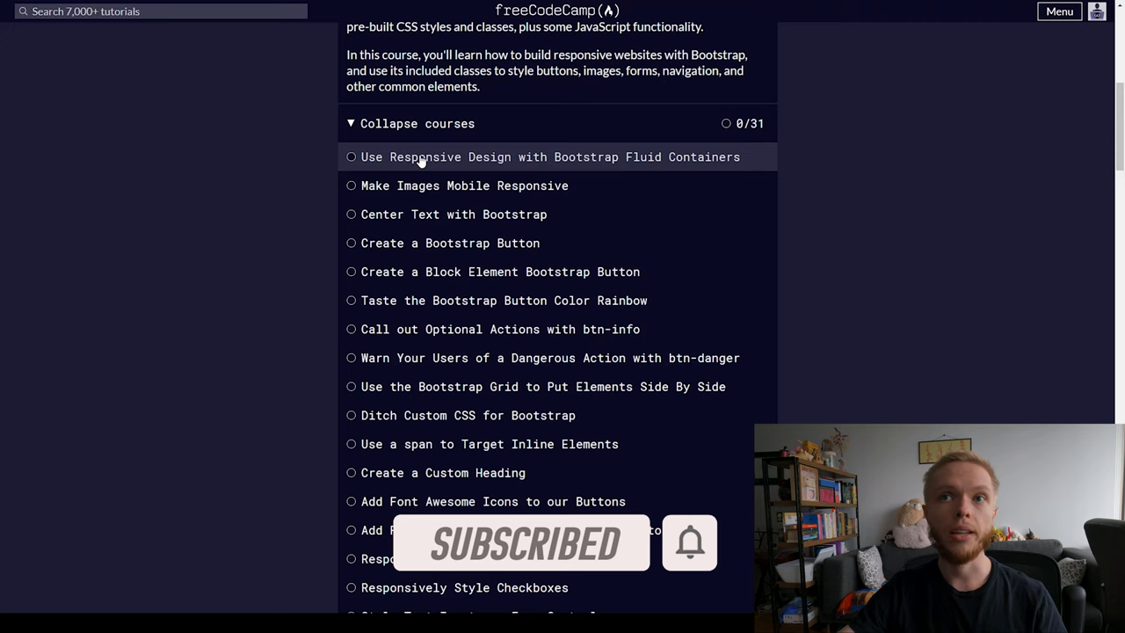
pyautogui.click(551, 157)
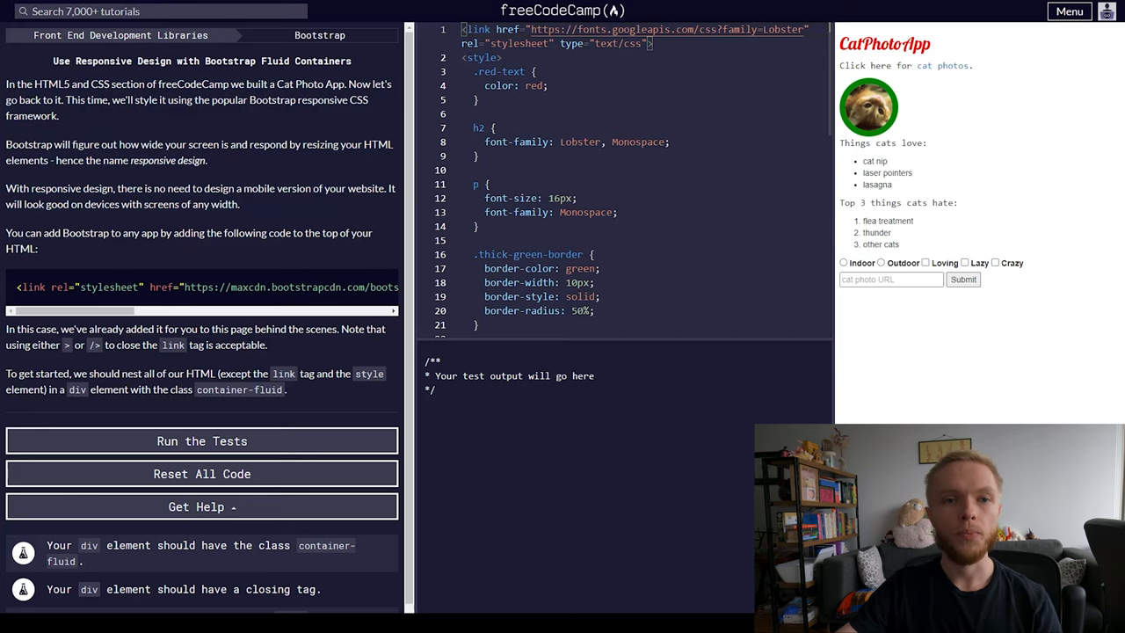
# - Run the tests on the unedited Fluid Containers starter code
pyautogui.scroll(-3)
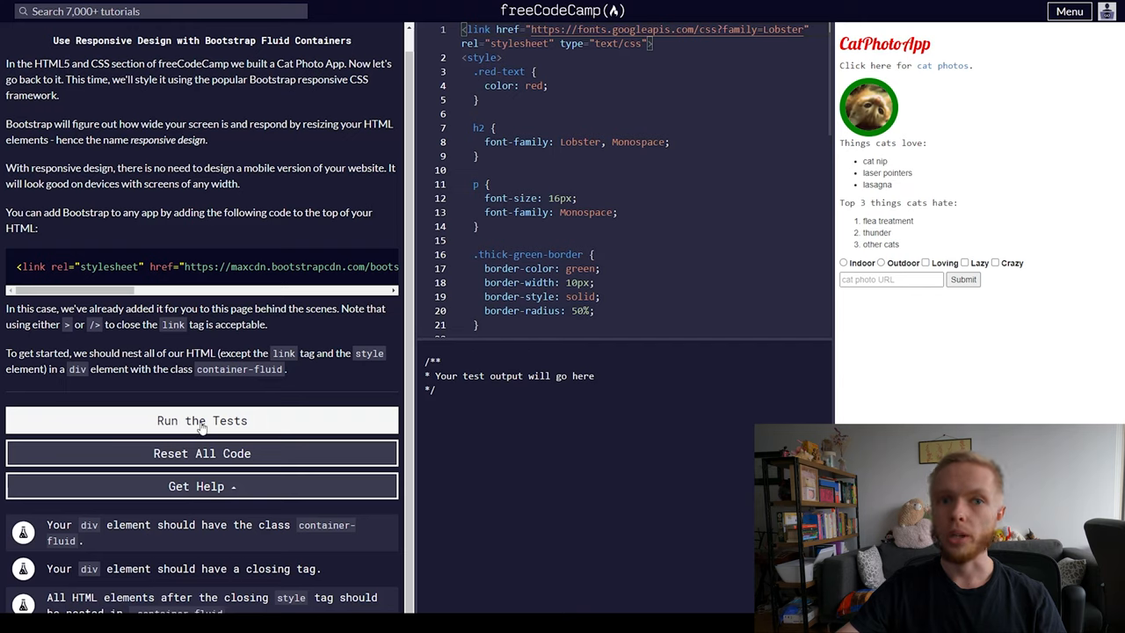
pyautogui.click(202, 420)
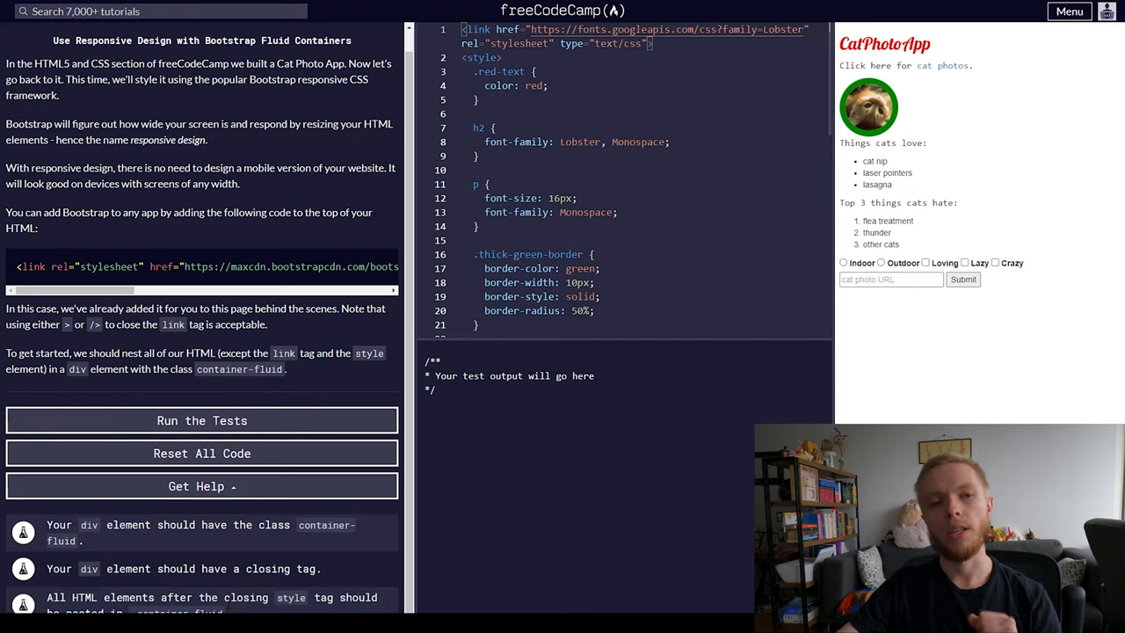
pyautogui.click(202, 421)
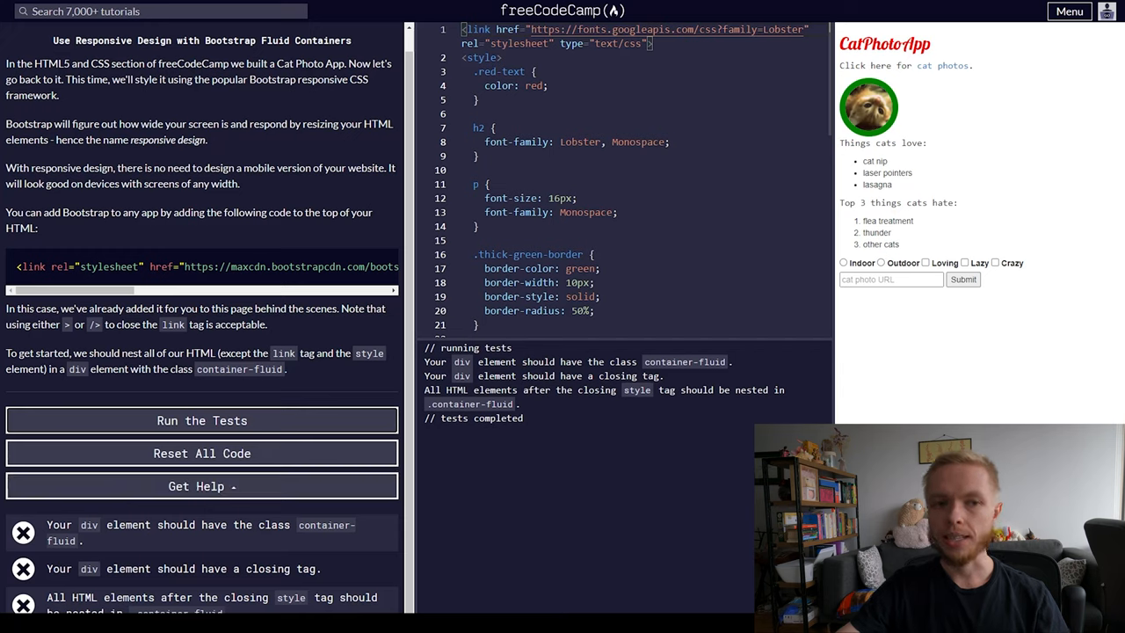
# - Select the failed test output to review the three failing fluid-container checks
pyautogui.moveTo(29, 95); pyautogui.dragTo(161, 309)
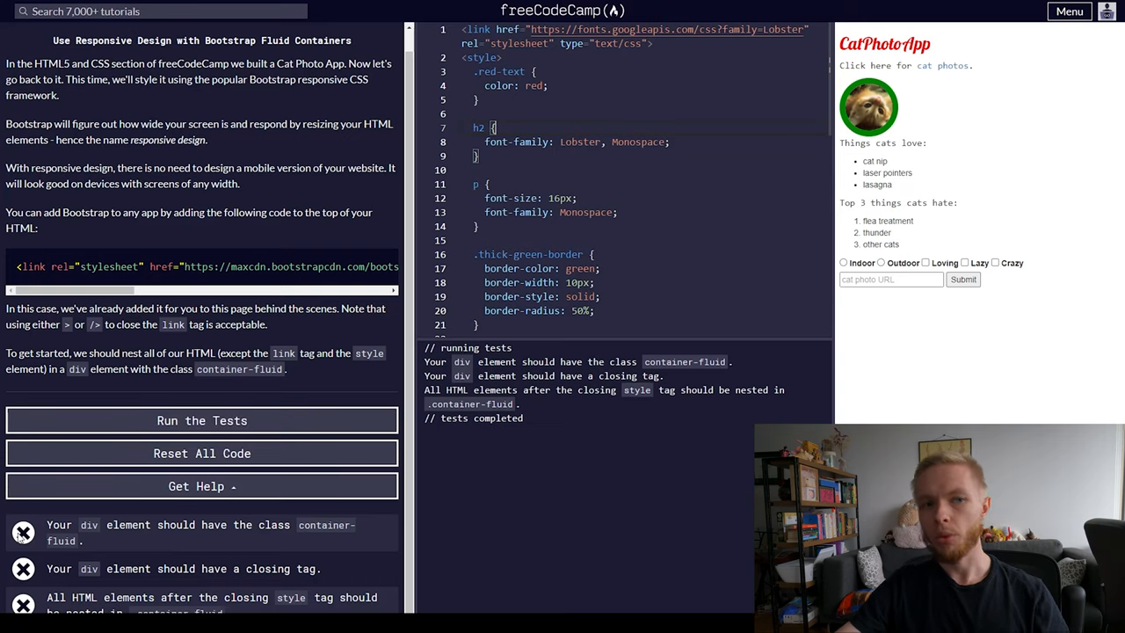
pyautogui.moveTo(161, 559)
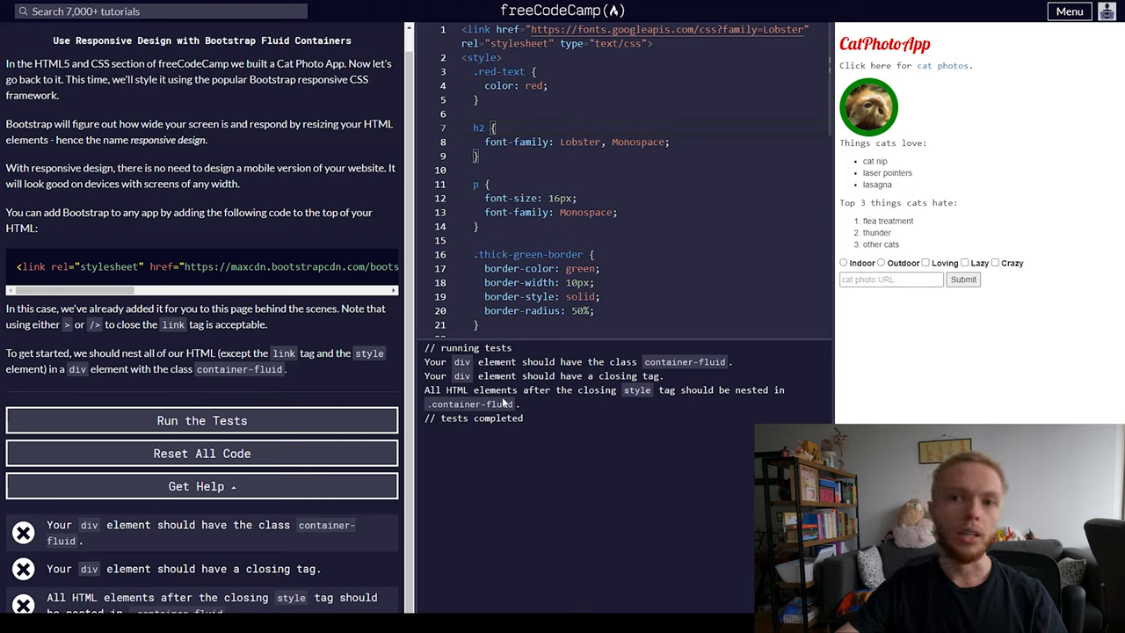
pyautogui.moveTo(930, 185)
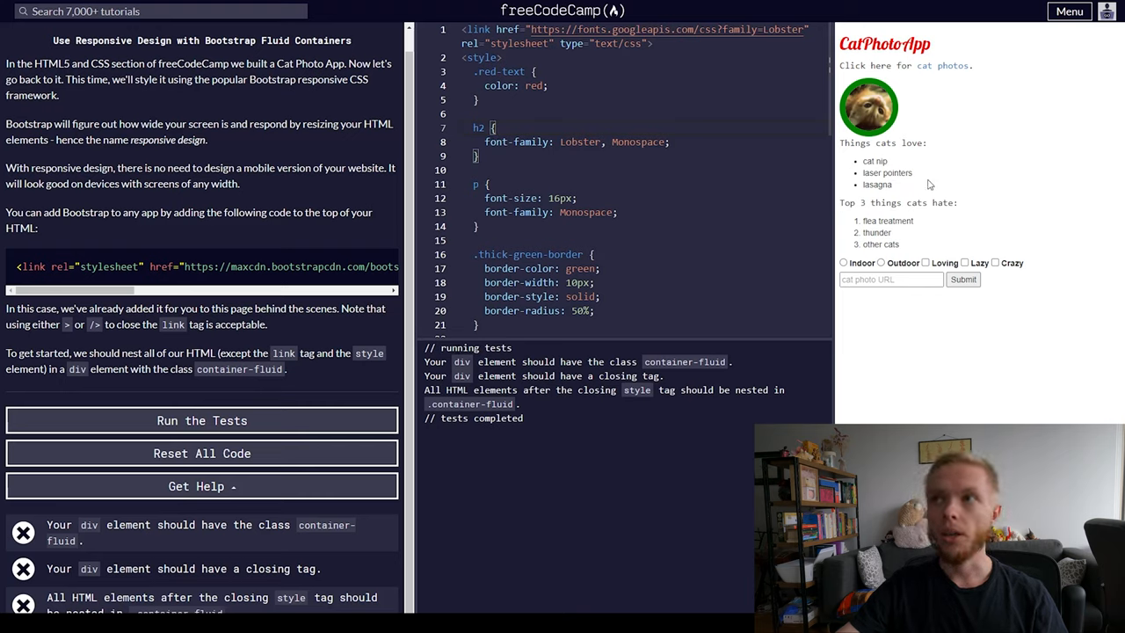
pyautogui.moveTo(973, 227)
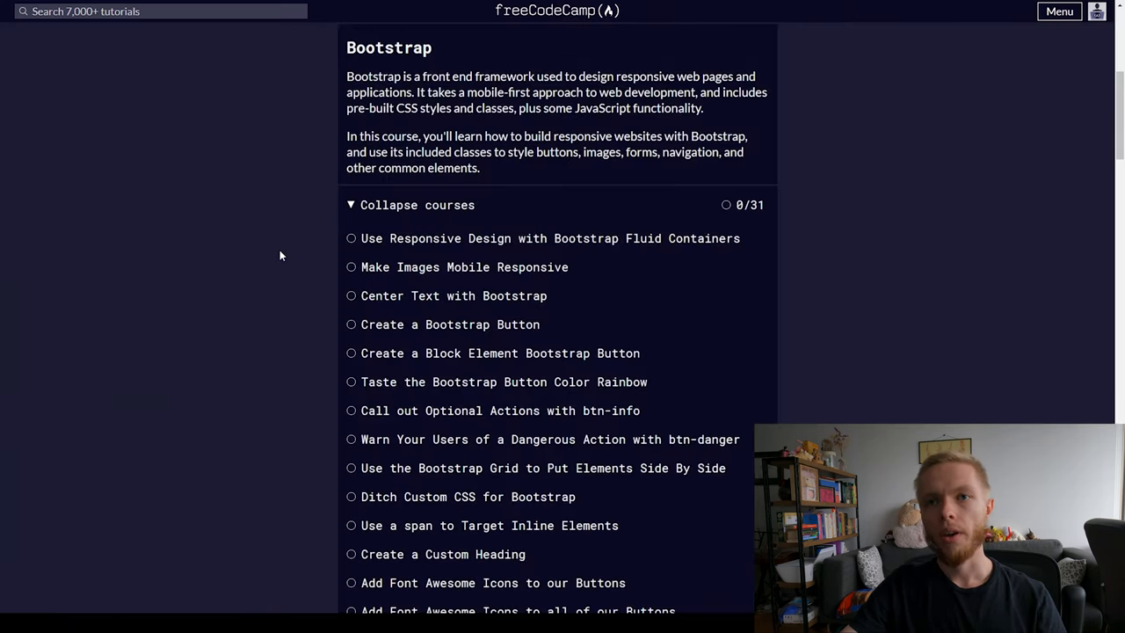
# - Scroll past the Bootstrap challenges to 'Browse our other free certifications'
pyautogui.scroll(-3)
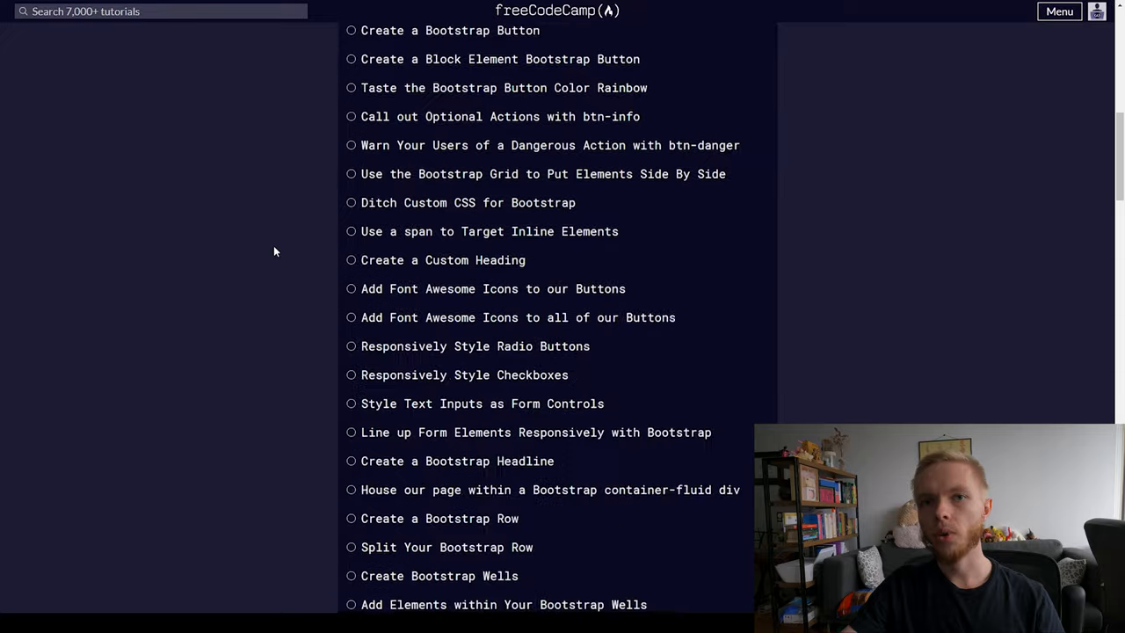
pyautogui.scroll(-3)
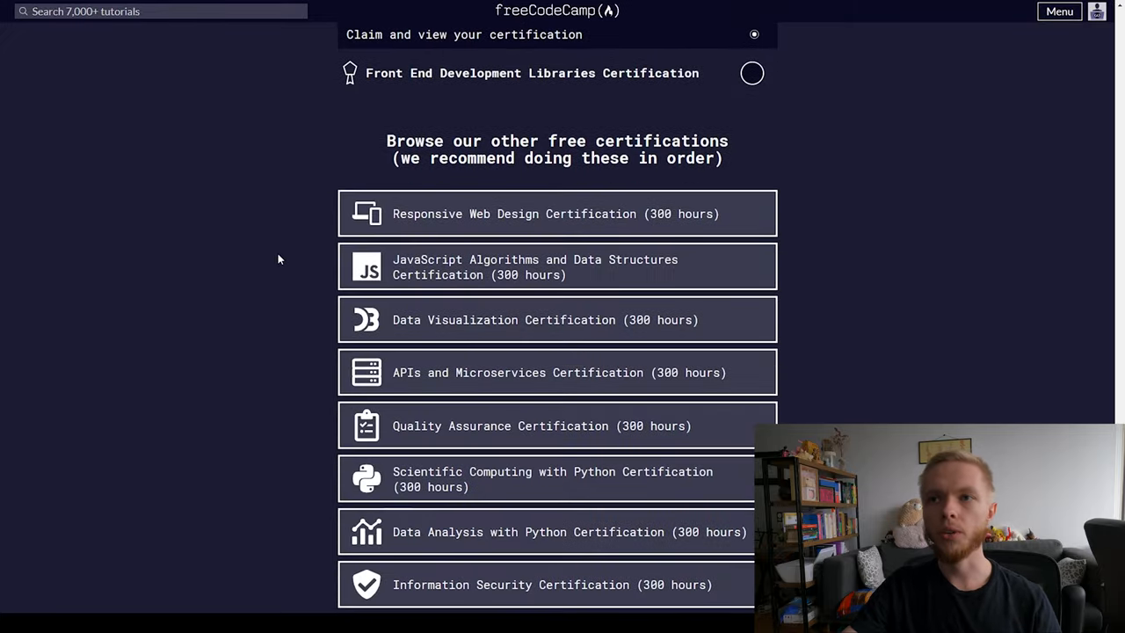
pyautogui.scroll(-3)
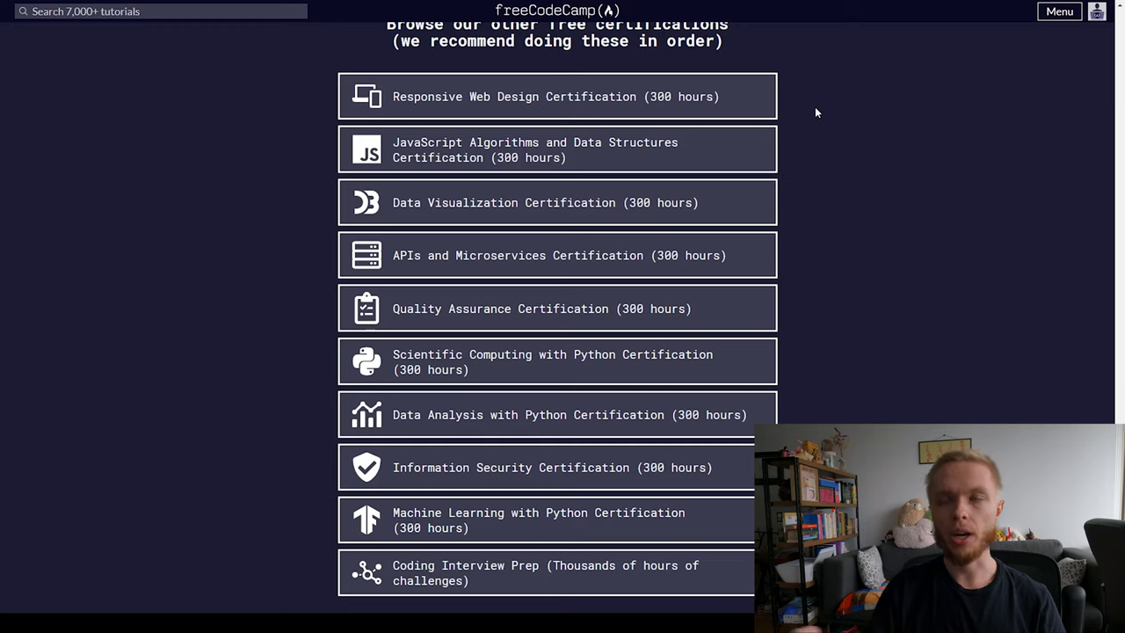
pyautogui.moveTo(665, 108)
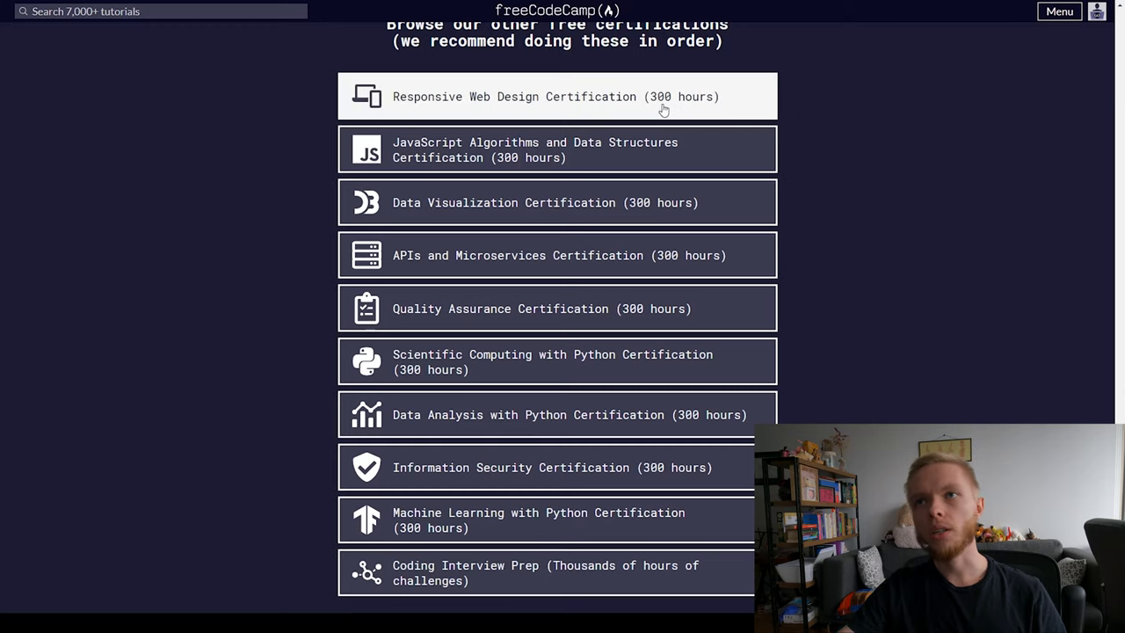
pyautogui.moveTo(658, 107)
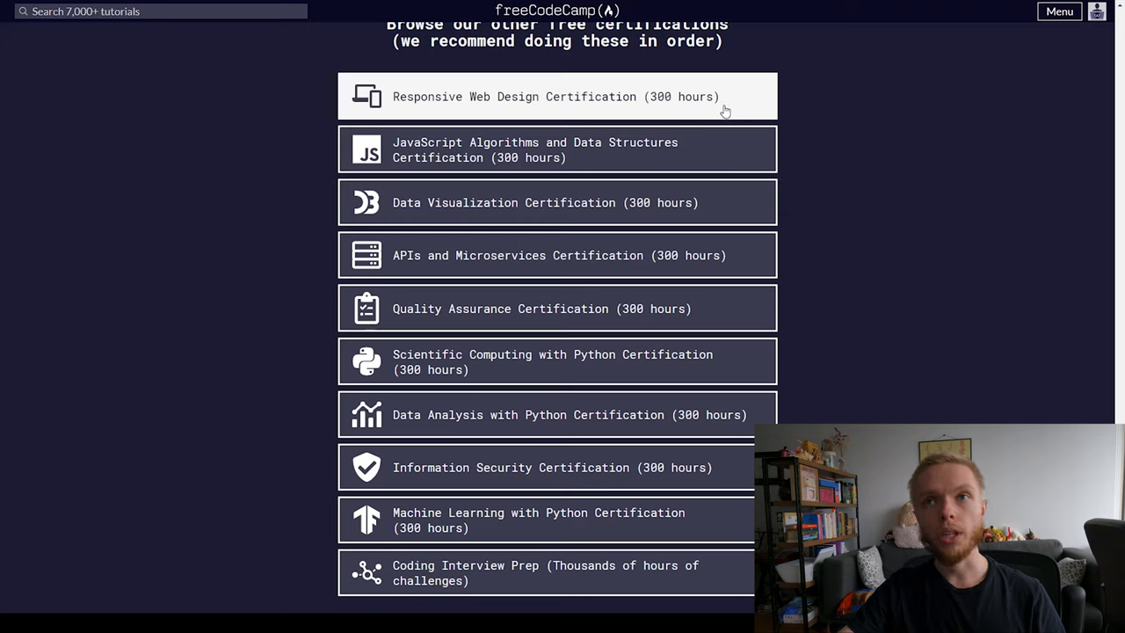
pyautogui.moveTo(822, 294)
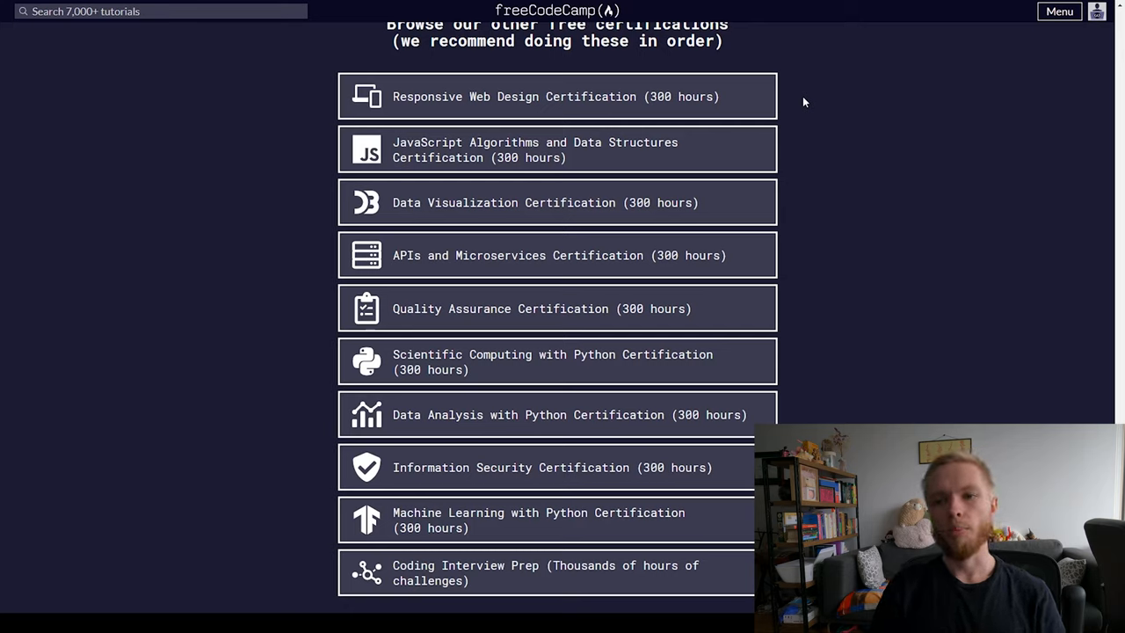
pyautogui.moveTo(798, 102)
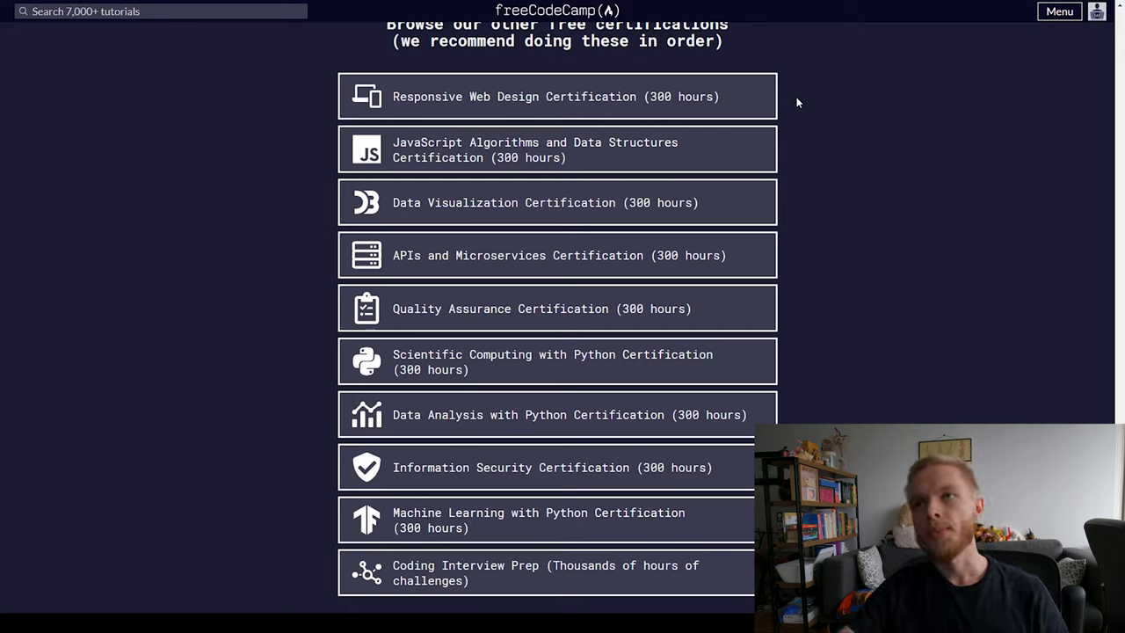
pyautogui.moveTo(790, 152)
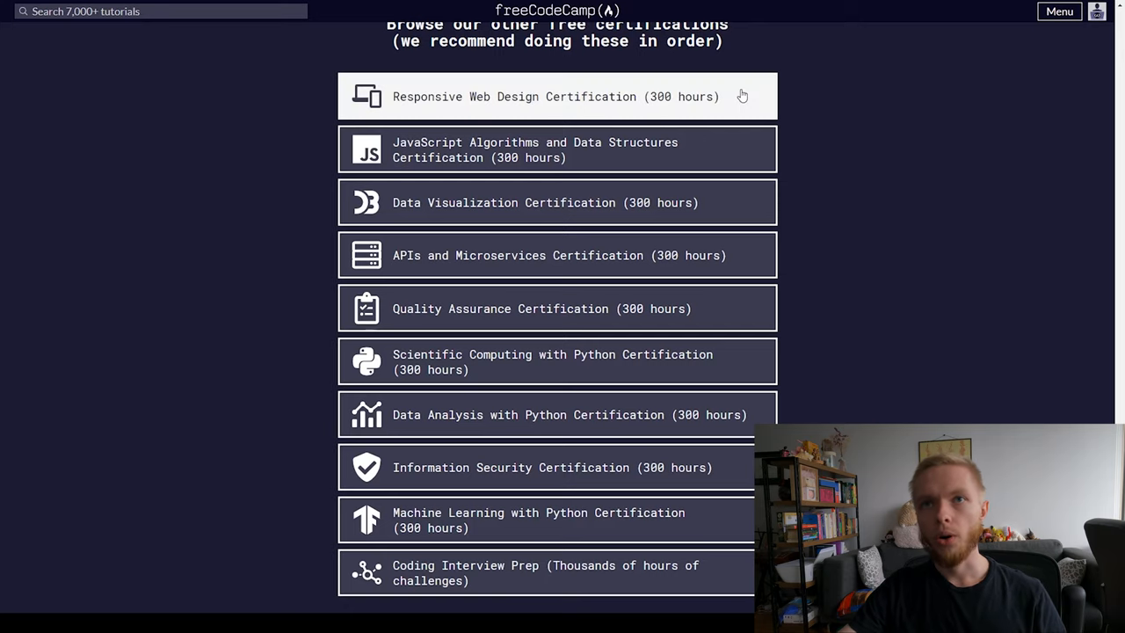
# - Open Responsive Web Design Certification and its 'Say Hello to HTML Elements' challenge
pyautogui.click(555, 97)
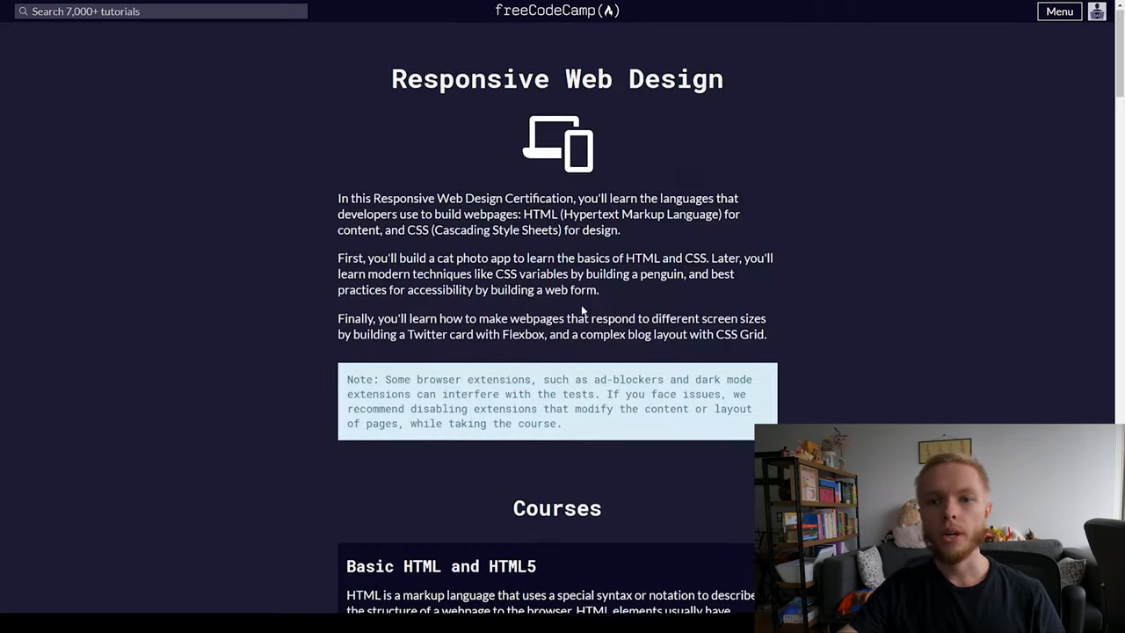
pyautogui.scroll(-3)
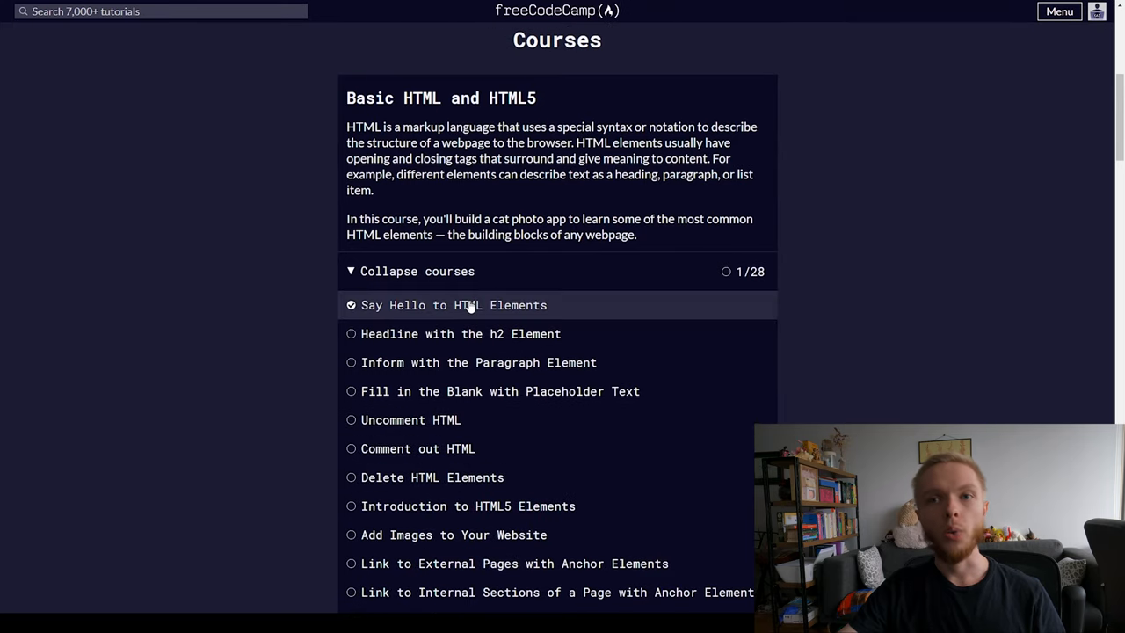
pyautogui.click(454, 305)
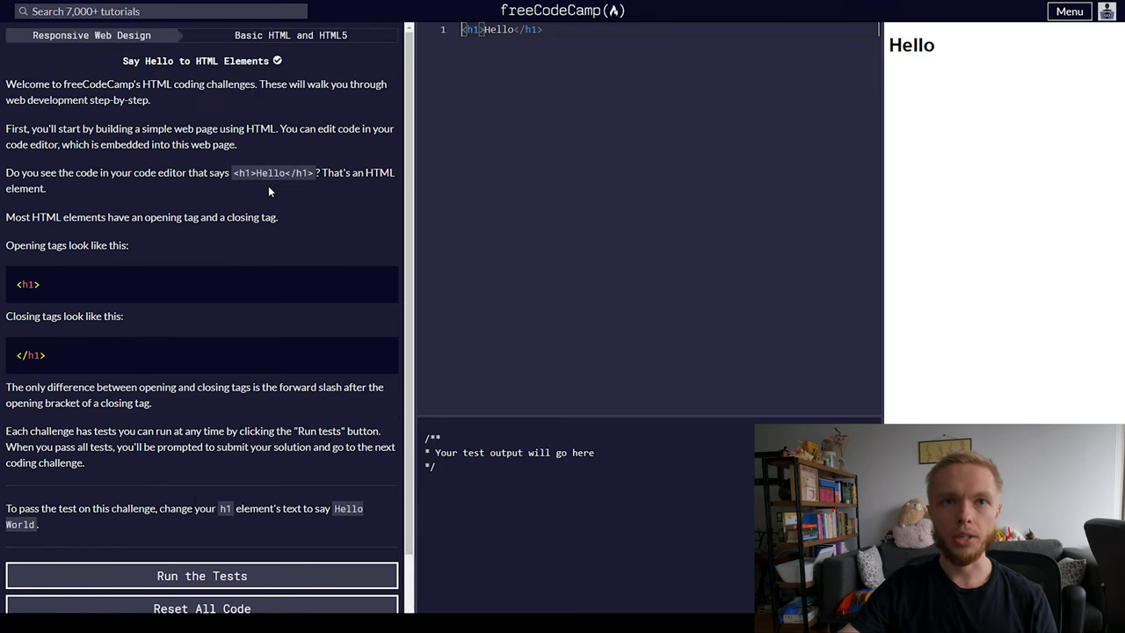
pyautogui.moveTo(121, 261)
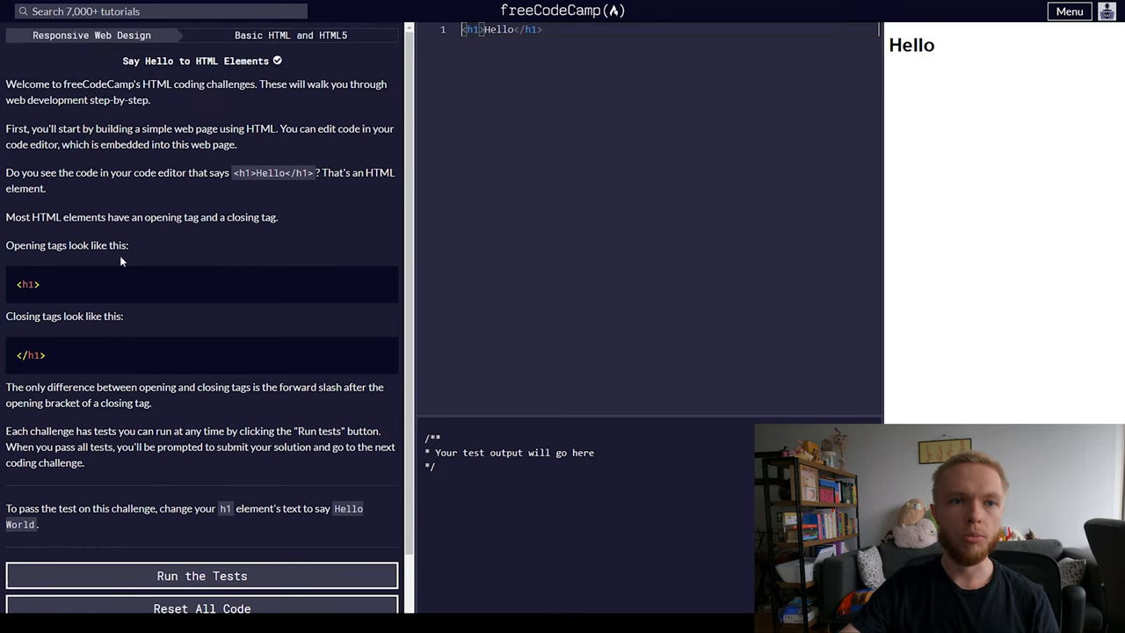
# - Add 'World' after Hello inside the h1 so it reads Hello World
pyautogui.scroll(-3)
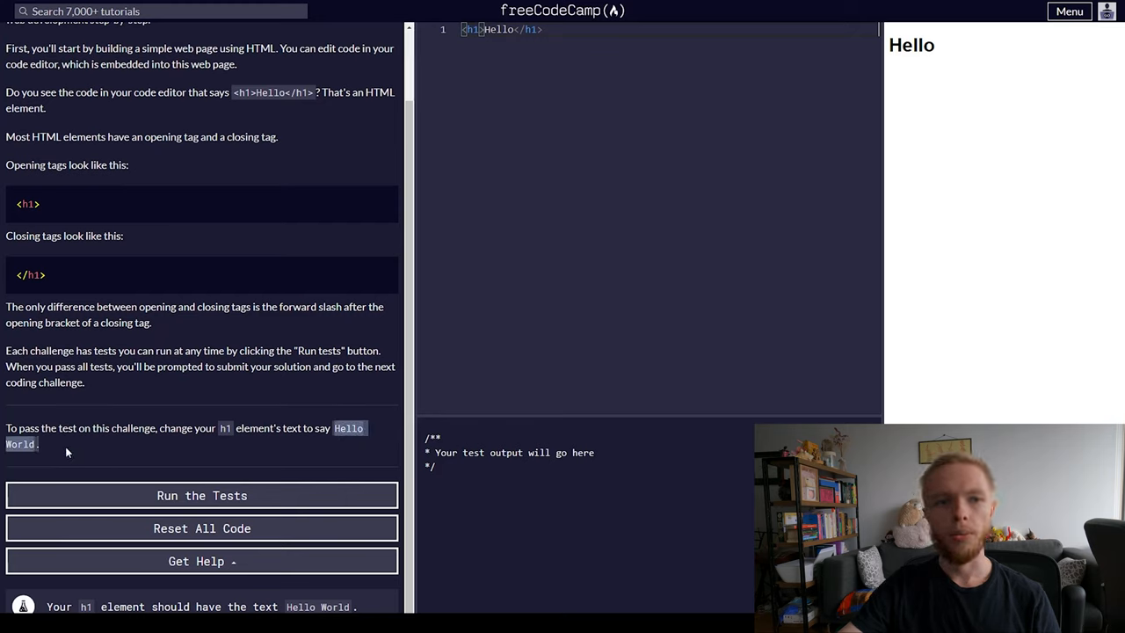
pyautogui.moveTo(74, 452)
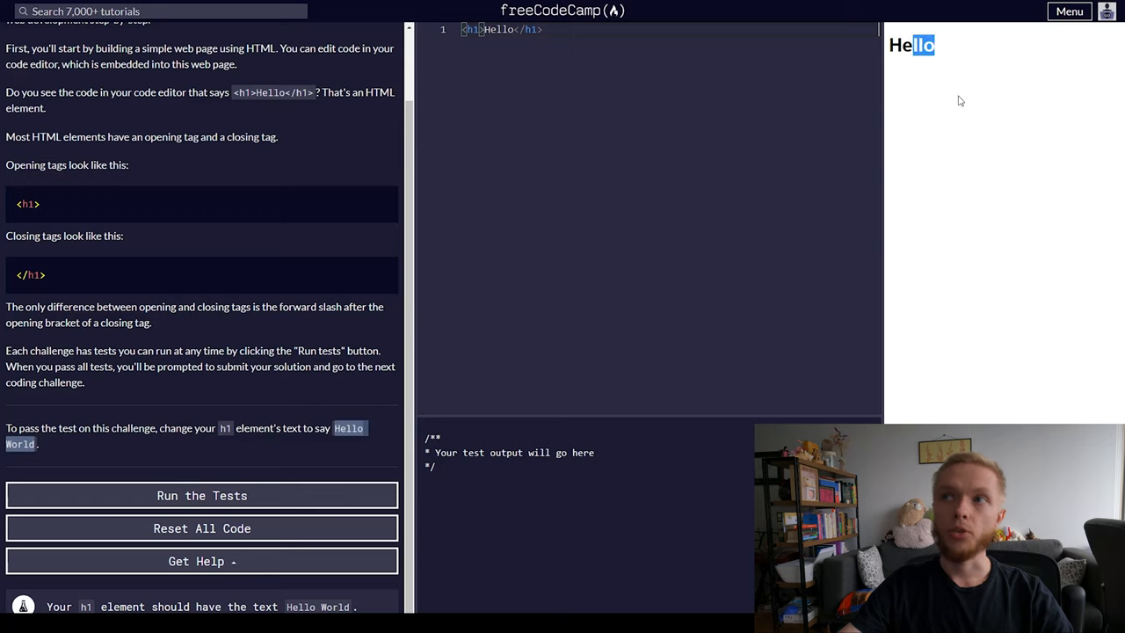
pyautogui.write('World')
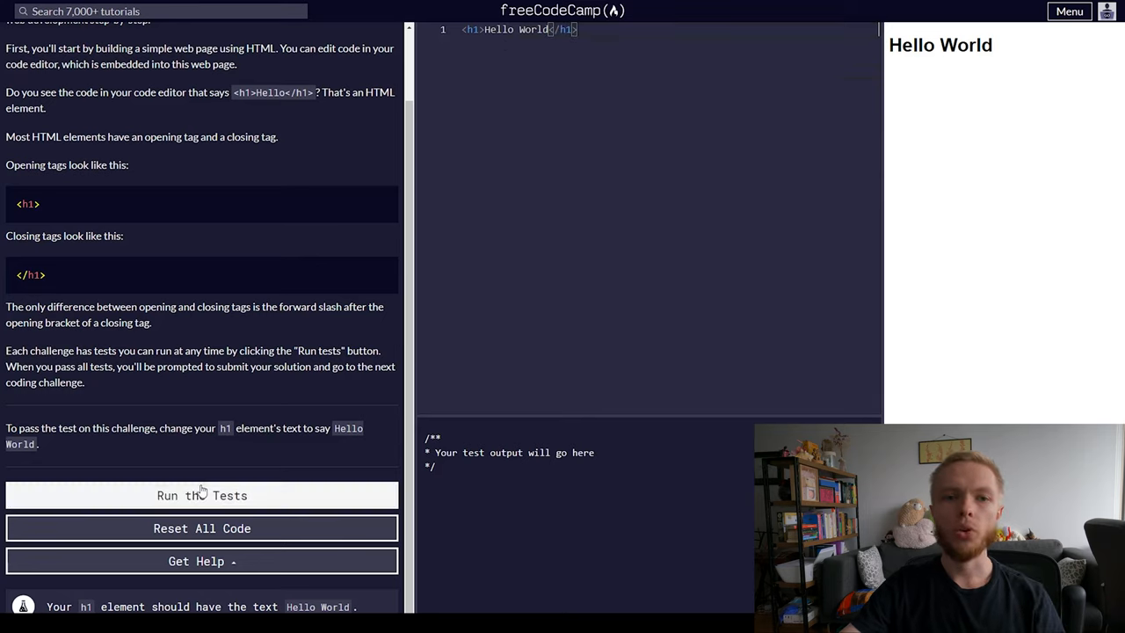
# - Pass the Hello World tests, then return to the Flexbox and Grid course list
pyautogui.click(202, 495)
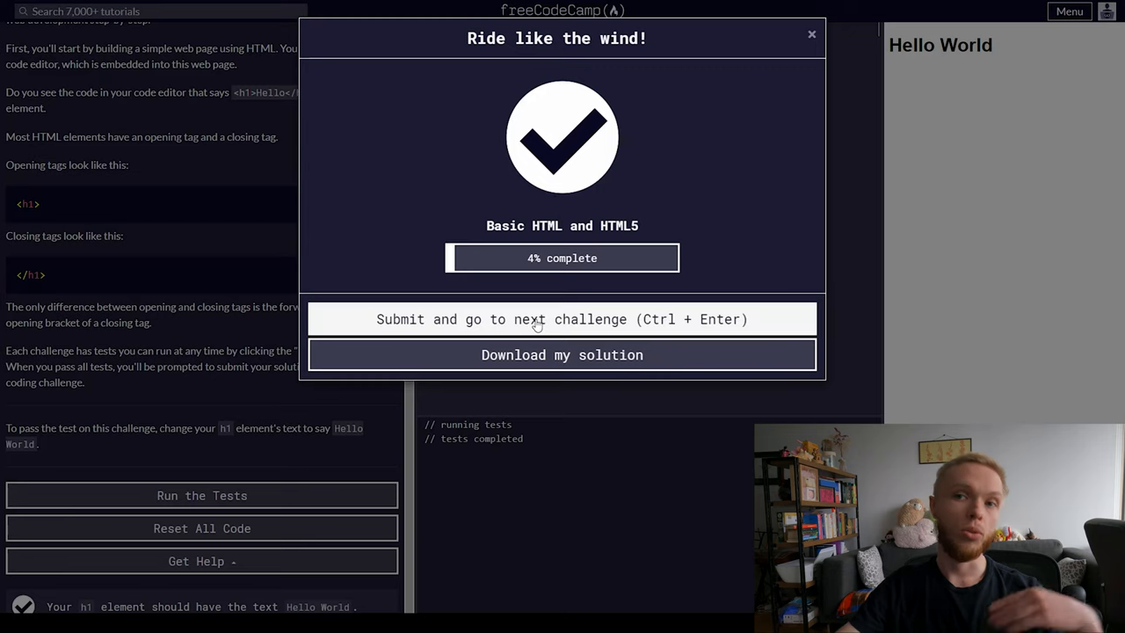
pyautogui.moveTo(594, 369)
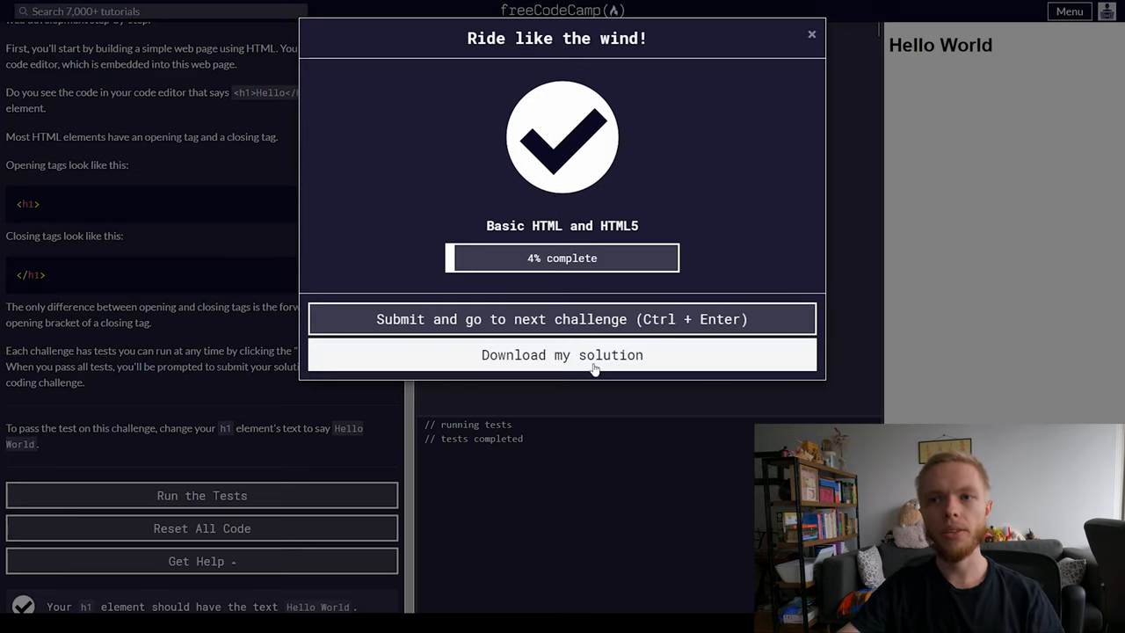
pyautogui.moveTo(655, 364)
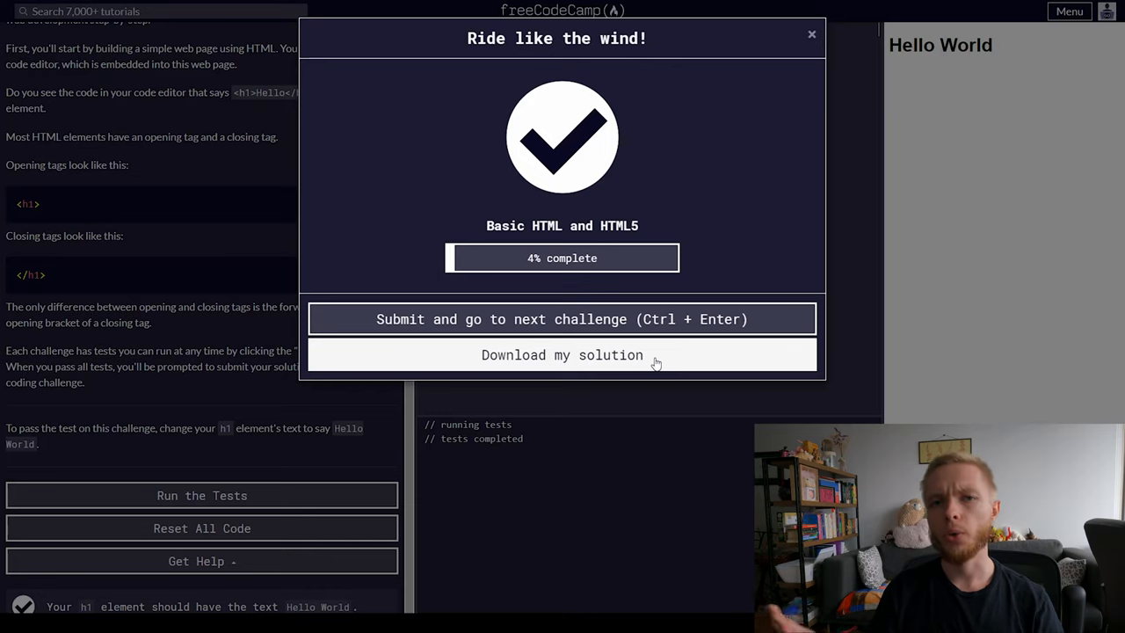
pyautogui.moveTo(593, 449)
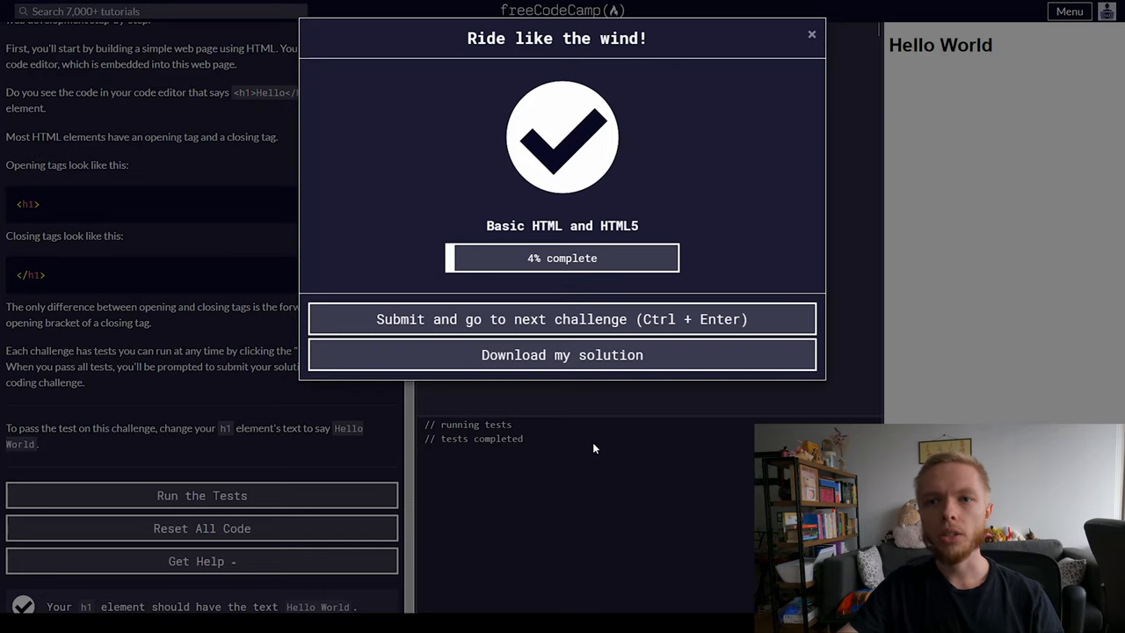
pyautogui.click(811, 35)
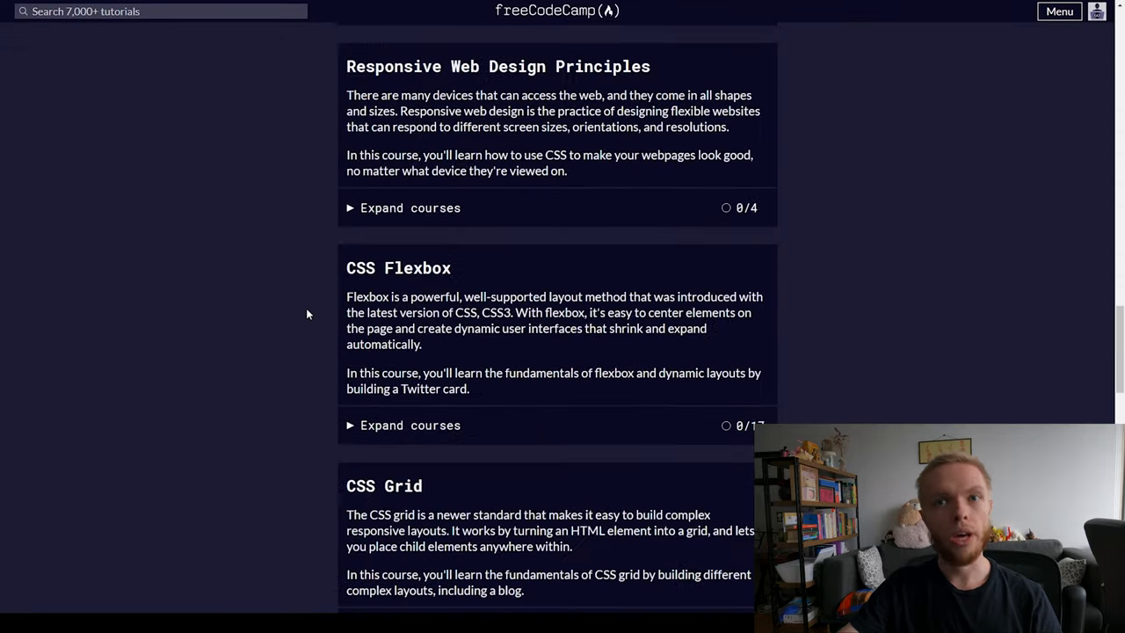
# - Open the 'Selecting from Many Options with Switch Statements' challenge from the JavaScript certification
pyautogui.scroll(-3)
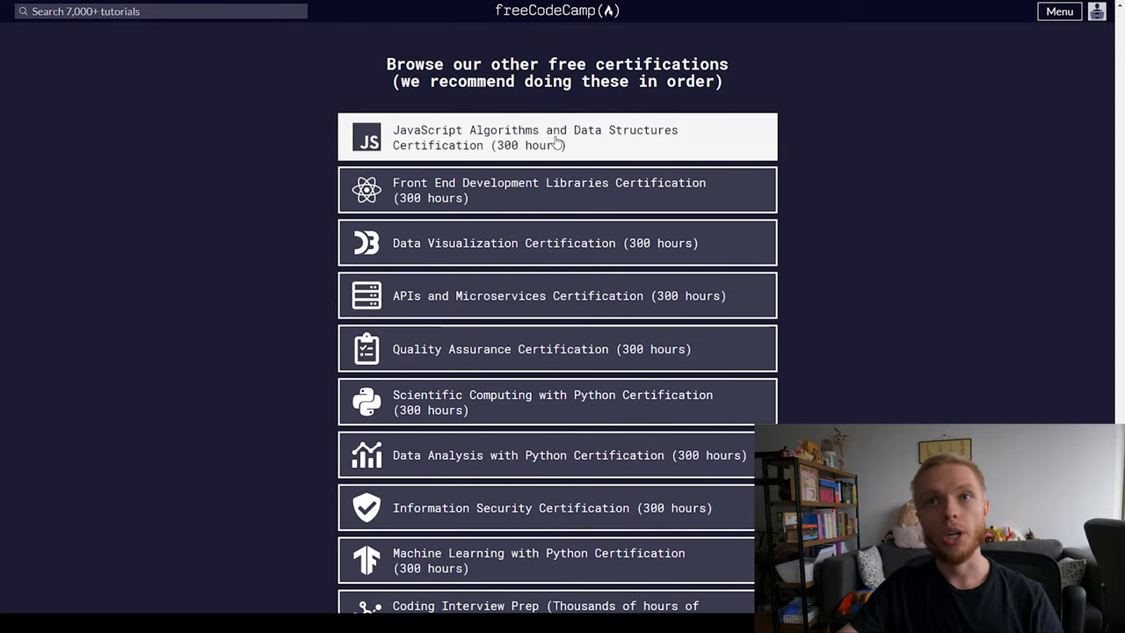
pyautogui.click(535, 137)
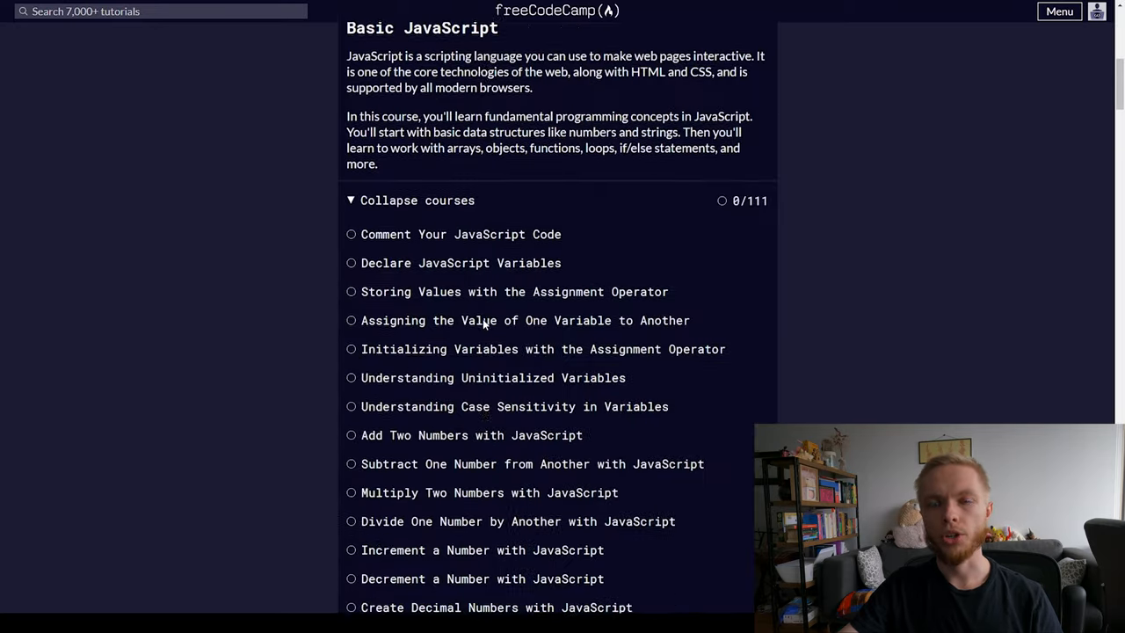
pyautogui.scroll(-3)
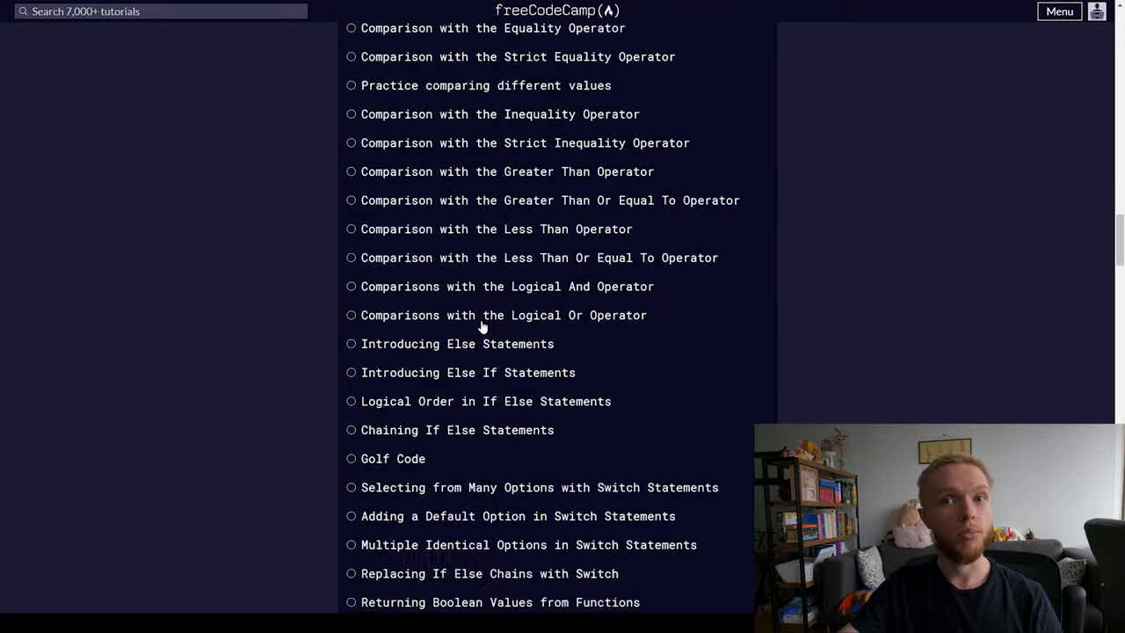
pyautogui.click(539, 487)
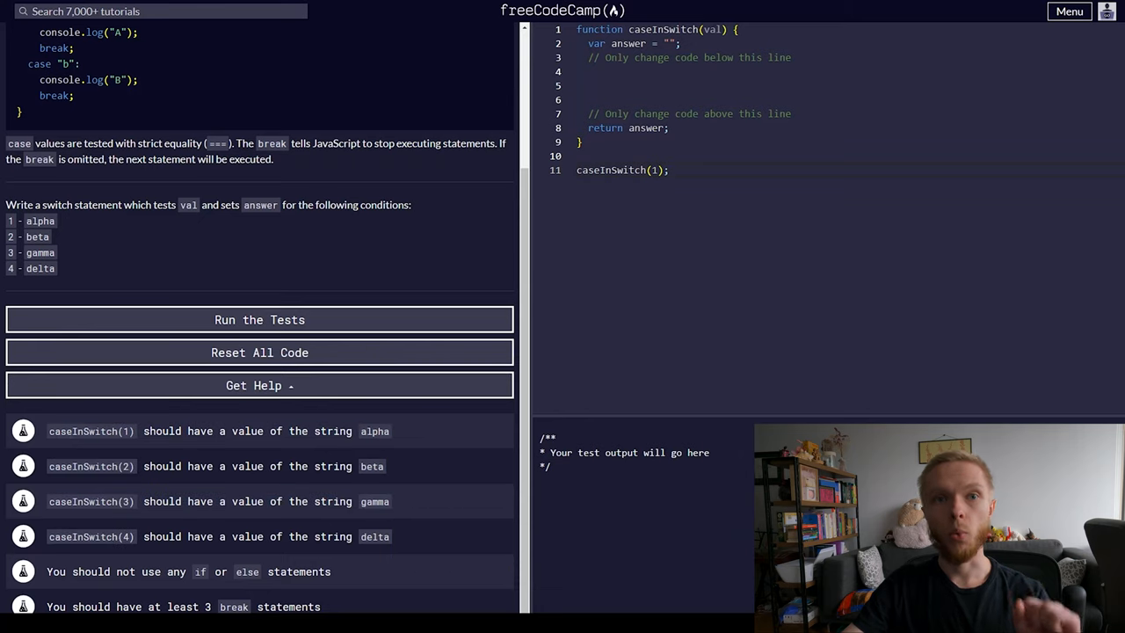
# - Run the tests on the empty caseInSwitch starter code, leaving only the no-if/else check passing
pyautogui.click(259, 319)
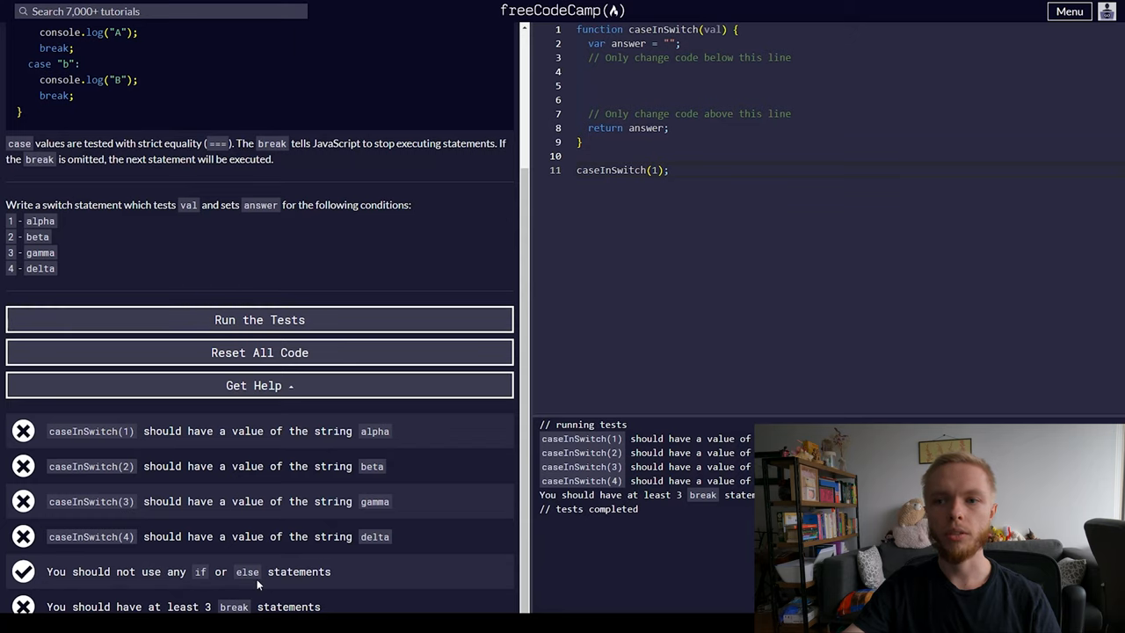
pyautogui.moveTo(19, 440)
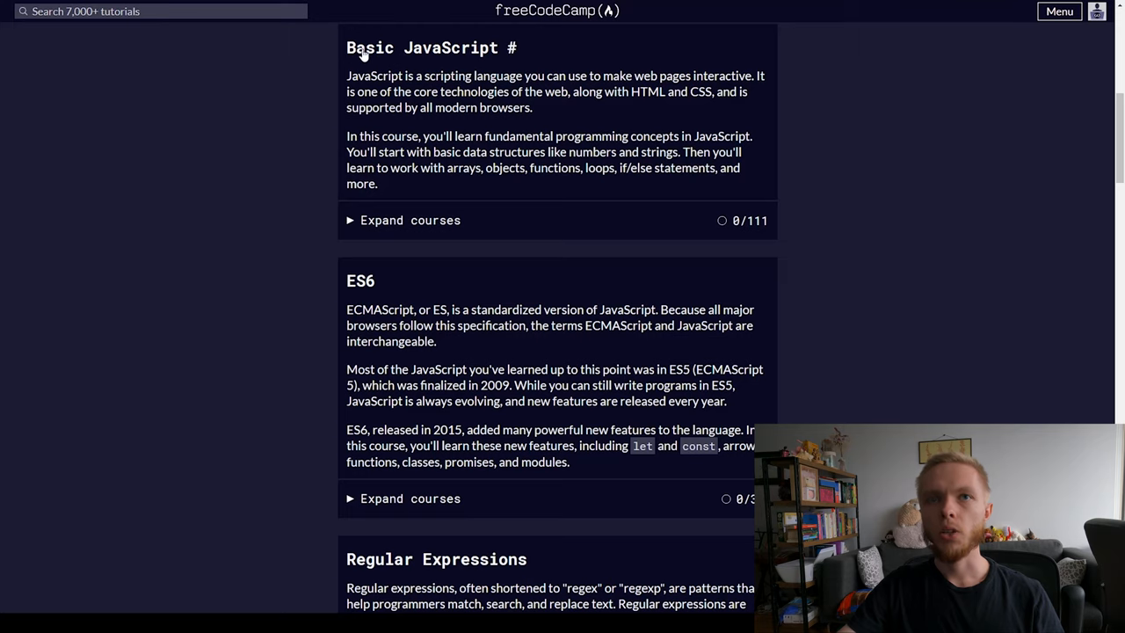
pyautogui.moveTo(376, 233)
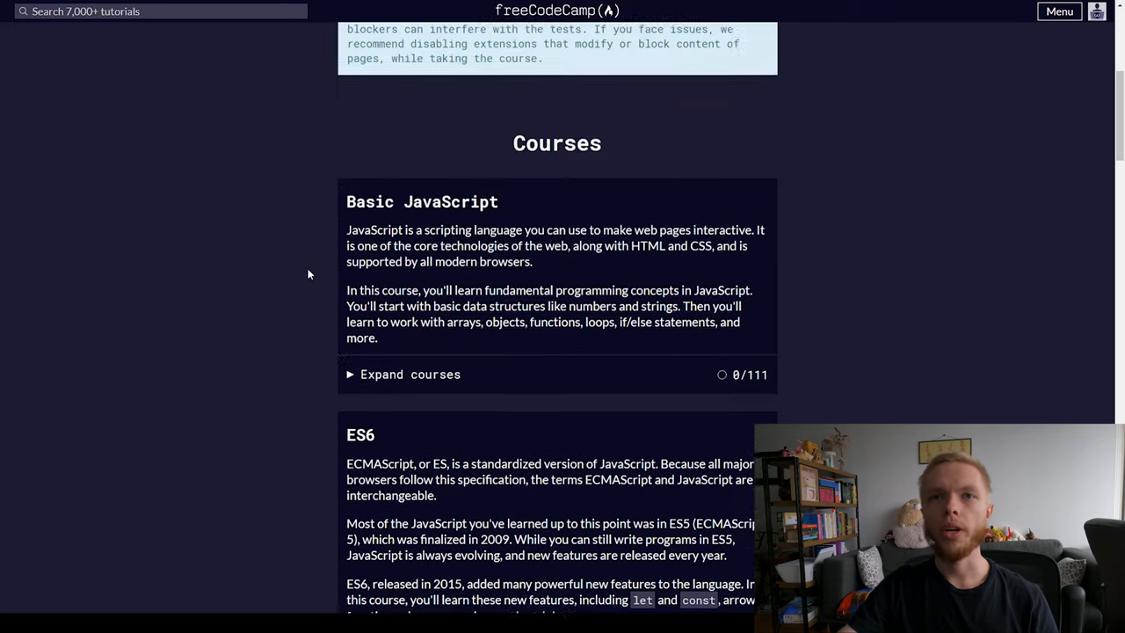
pyautogui.scroll(-3)
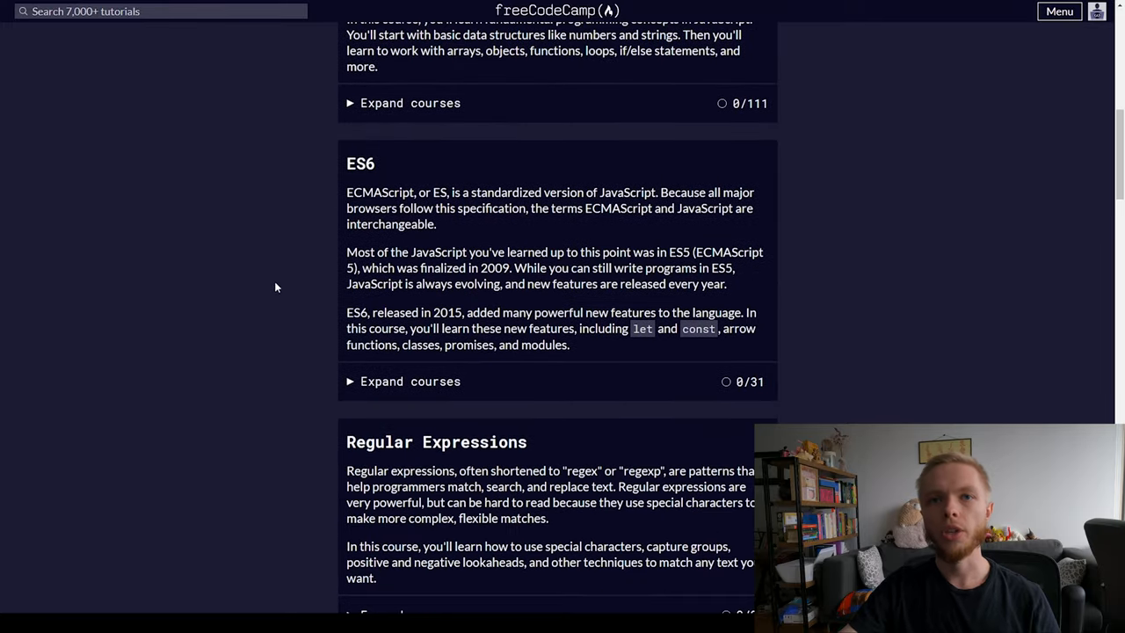
pyautogui.moveTo(361, 163)
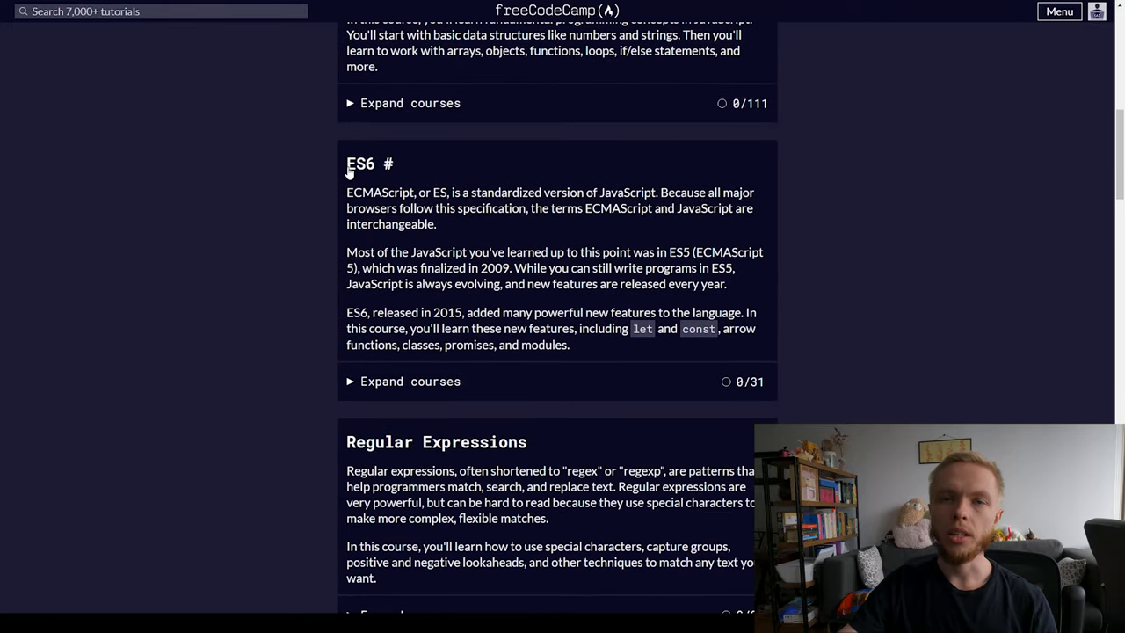
pyautogui.moveTo(305, 223)
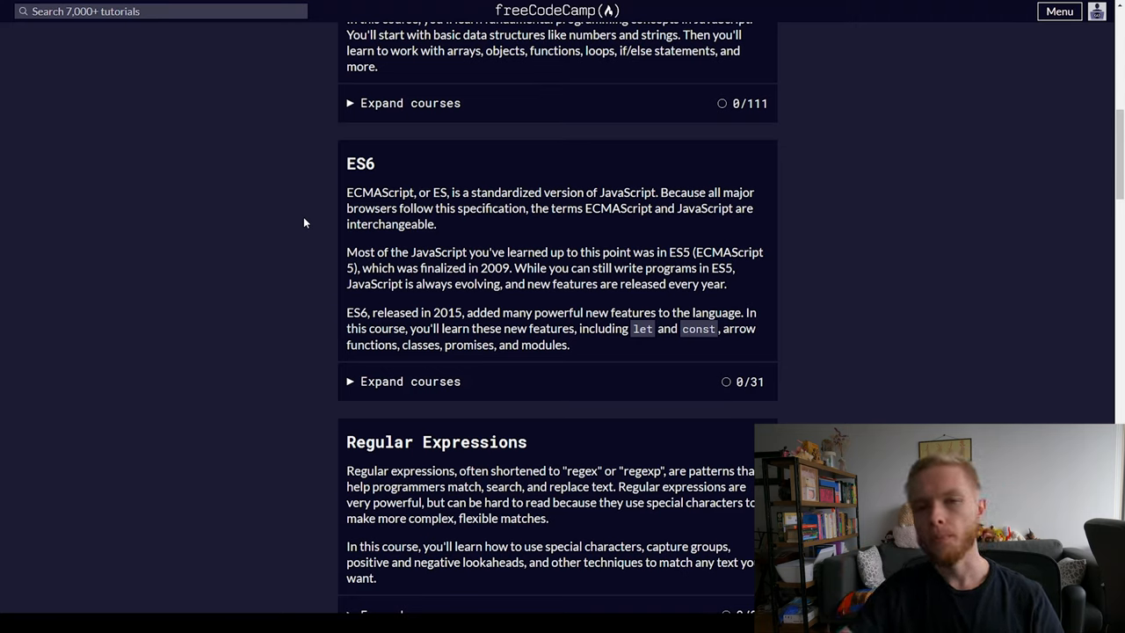
pyautogui.scroll(-3)
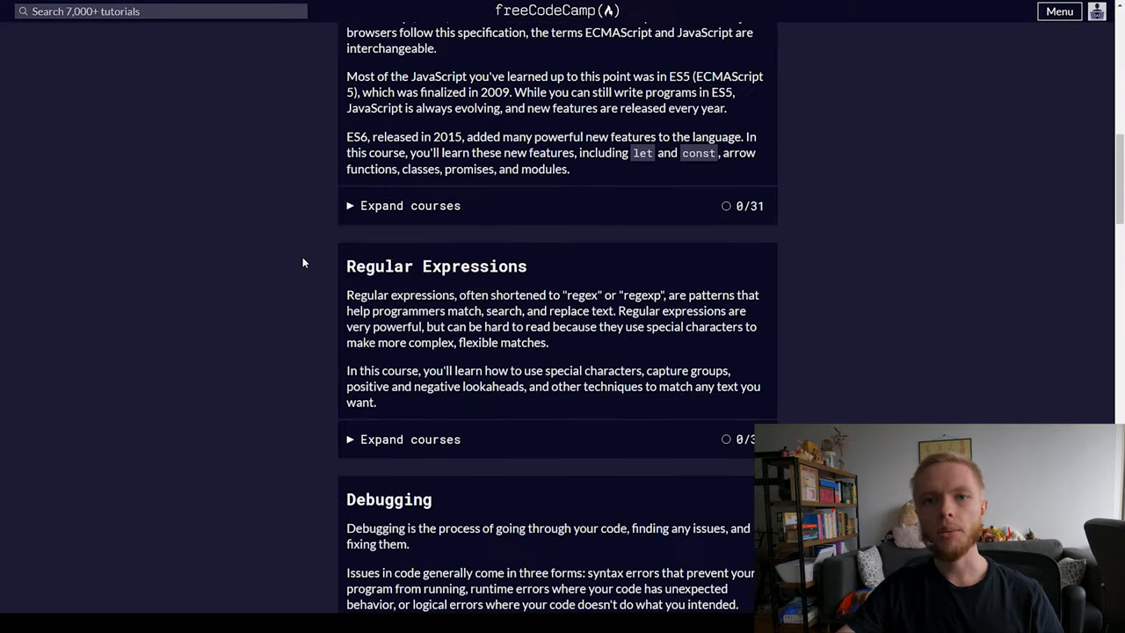
pyautogui.scroll(-3)
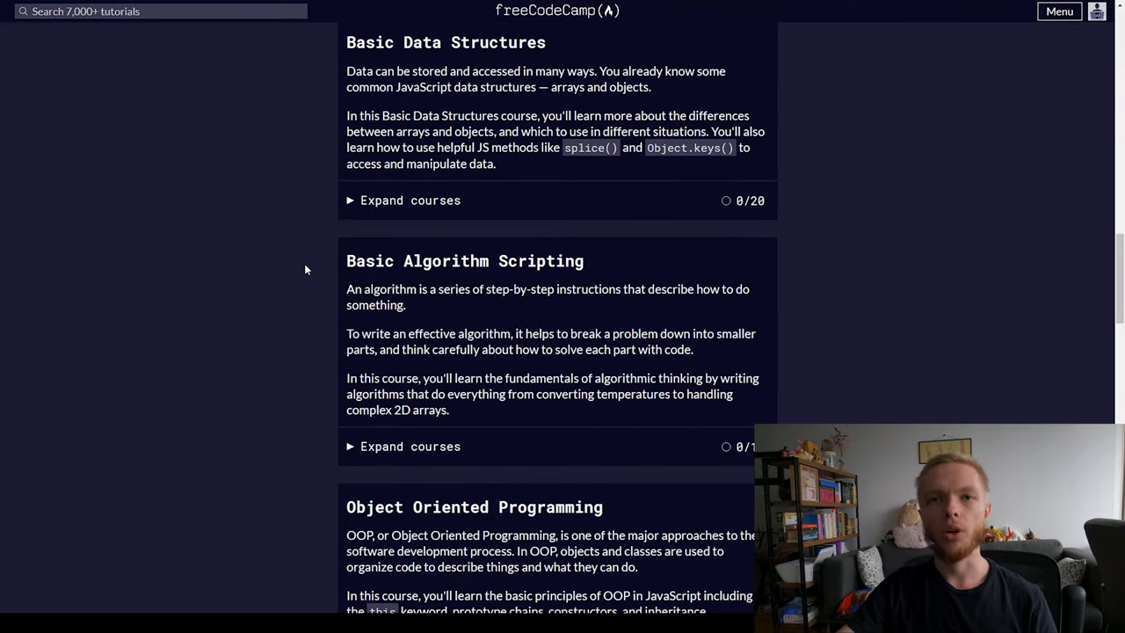
pyautogui.moveTo(314, 250)
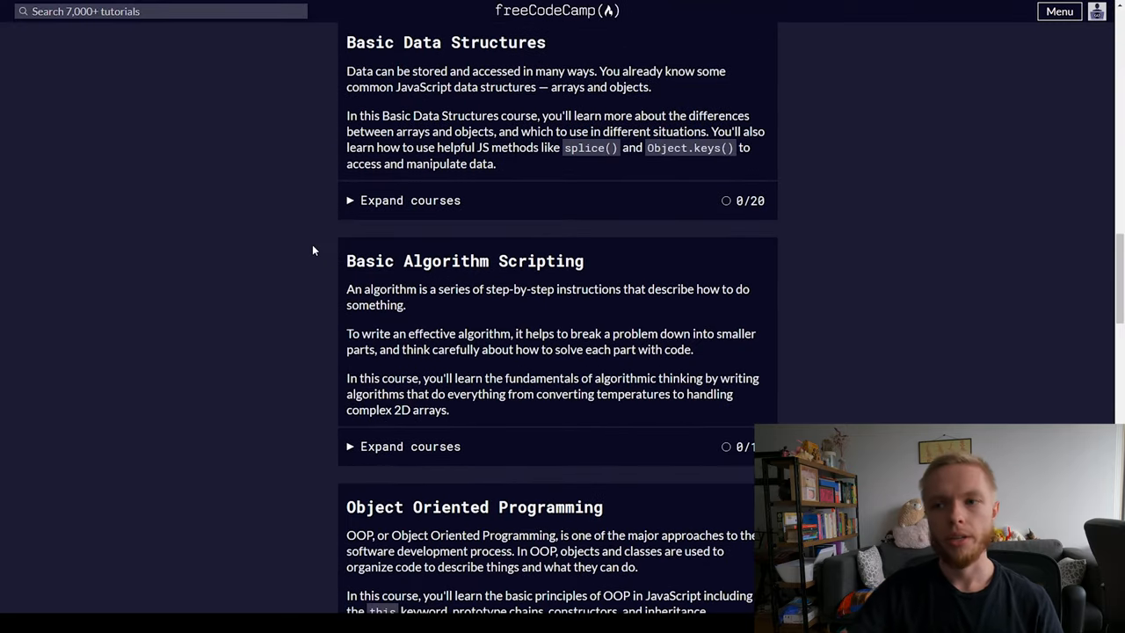
pyautogui.scroll(-3)
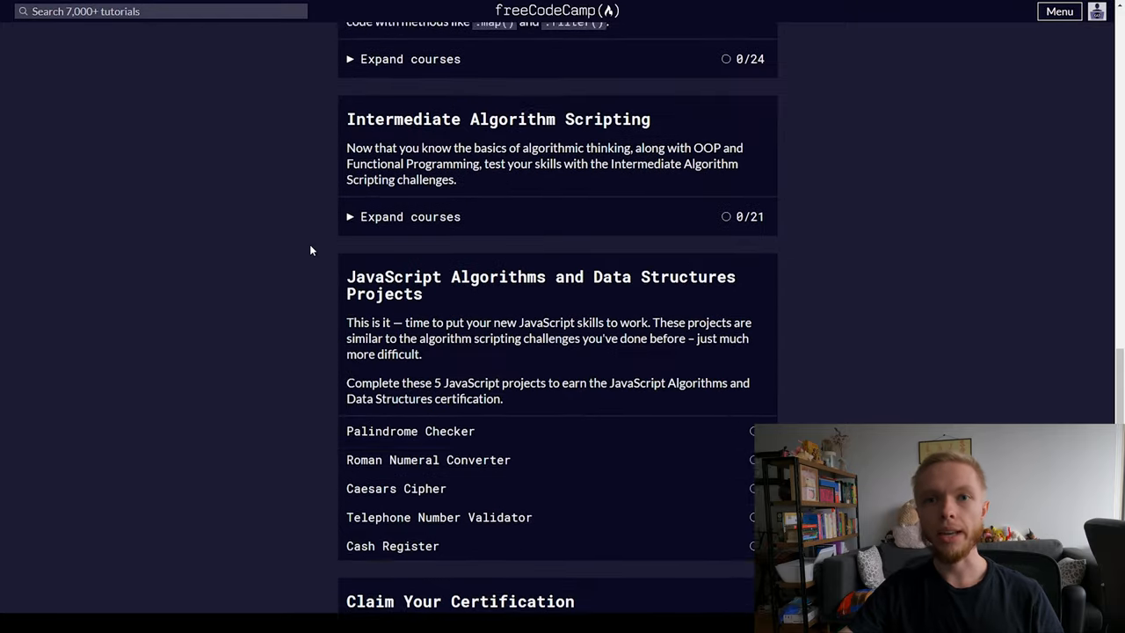
pyautogui.scroll(-3)
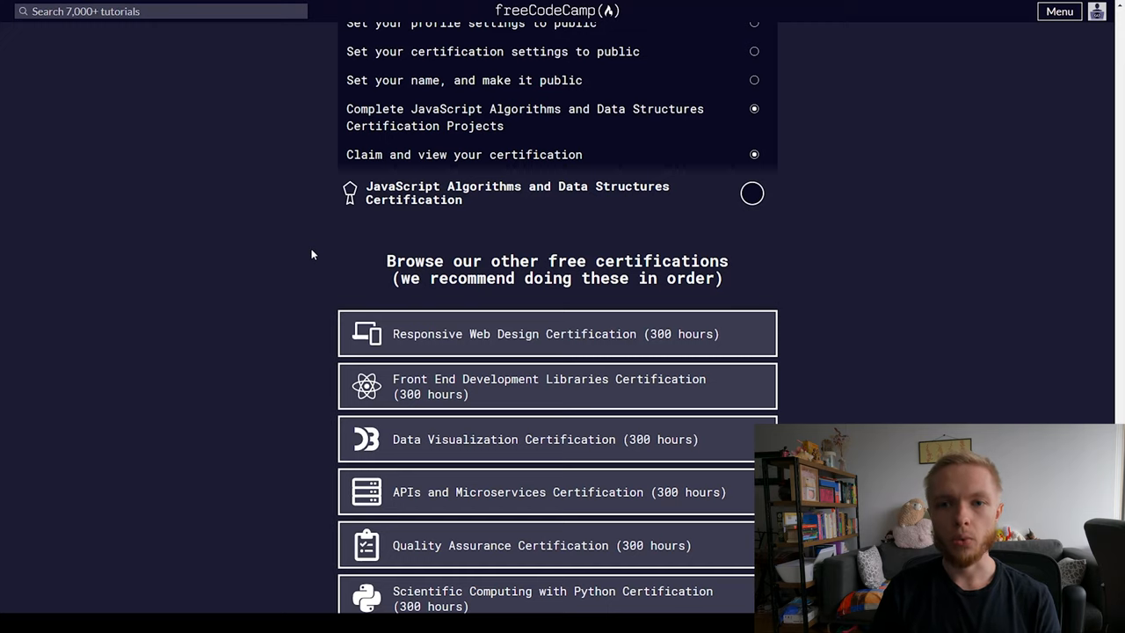
pyautogui.scroll(-3)
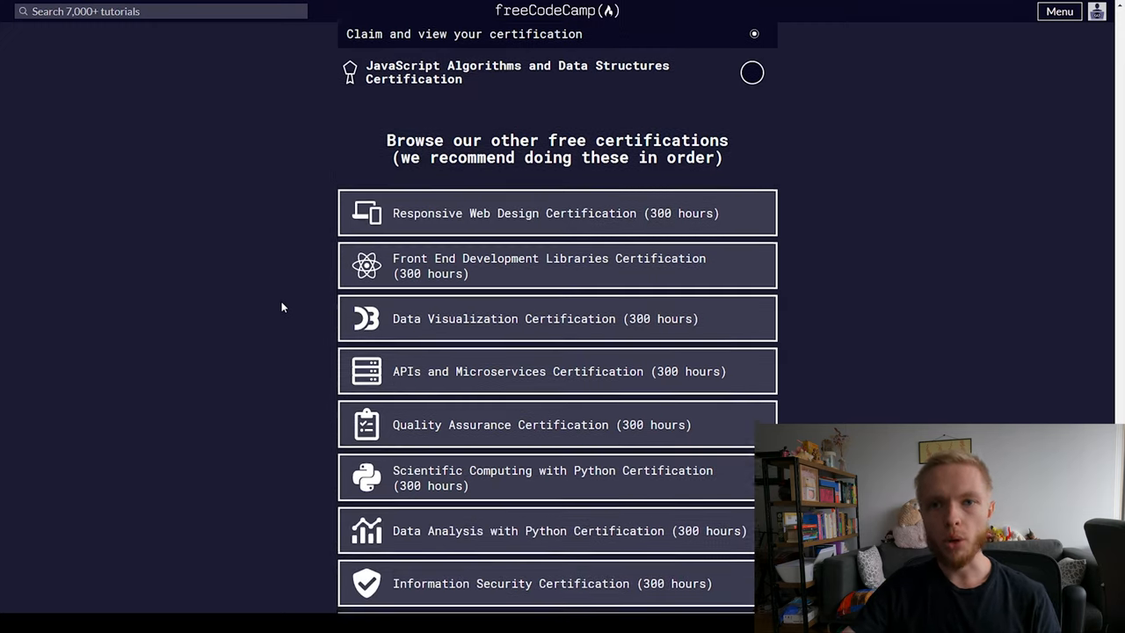
pyautogui.scroll(-3)
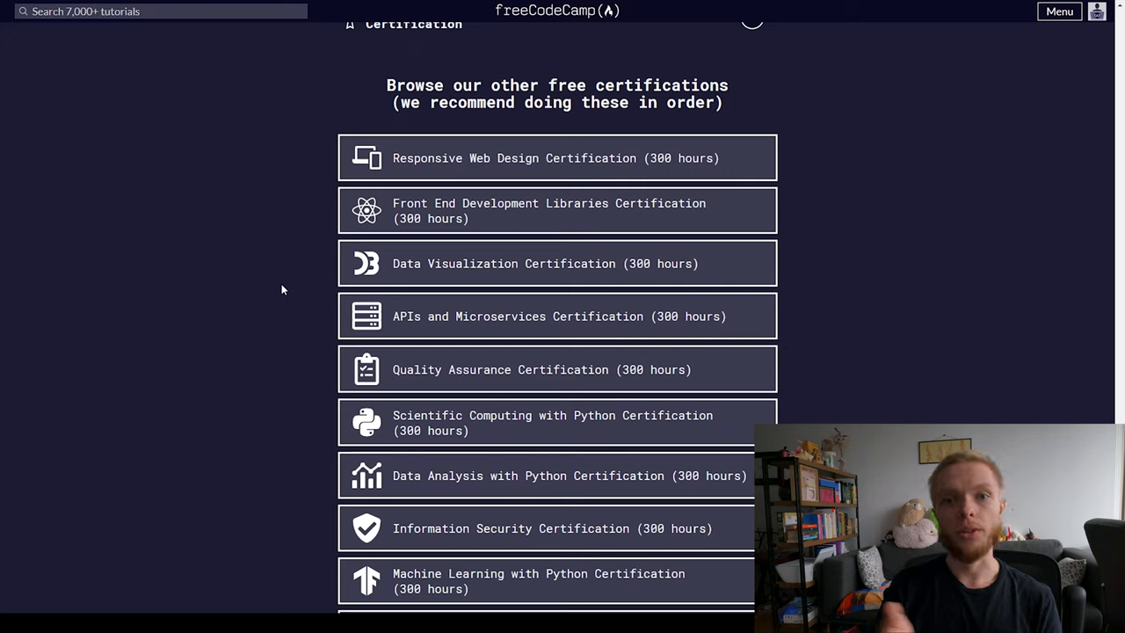
pyautogui.moveTo(262, 466)
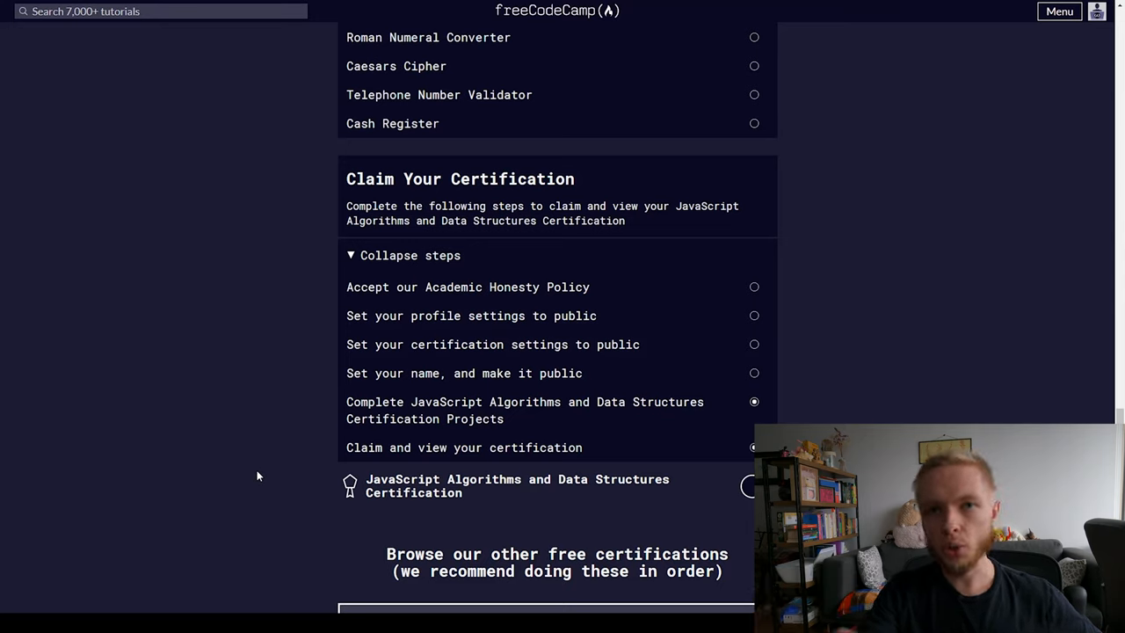
pyautogui.scroll(-3)
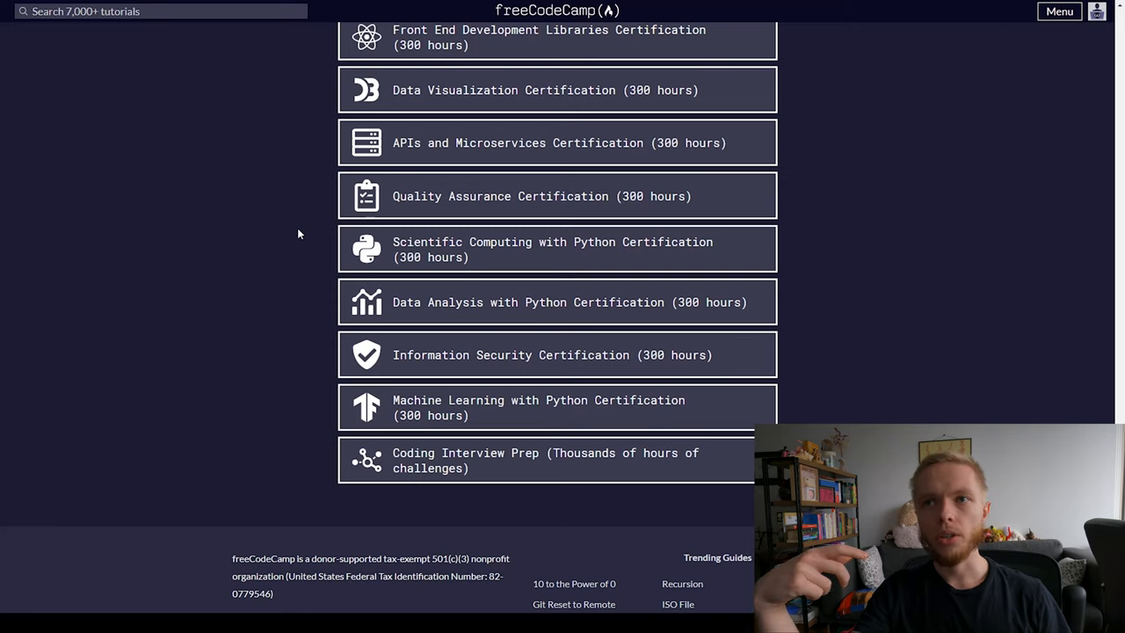
pyautogui.moveTo(317, 287)
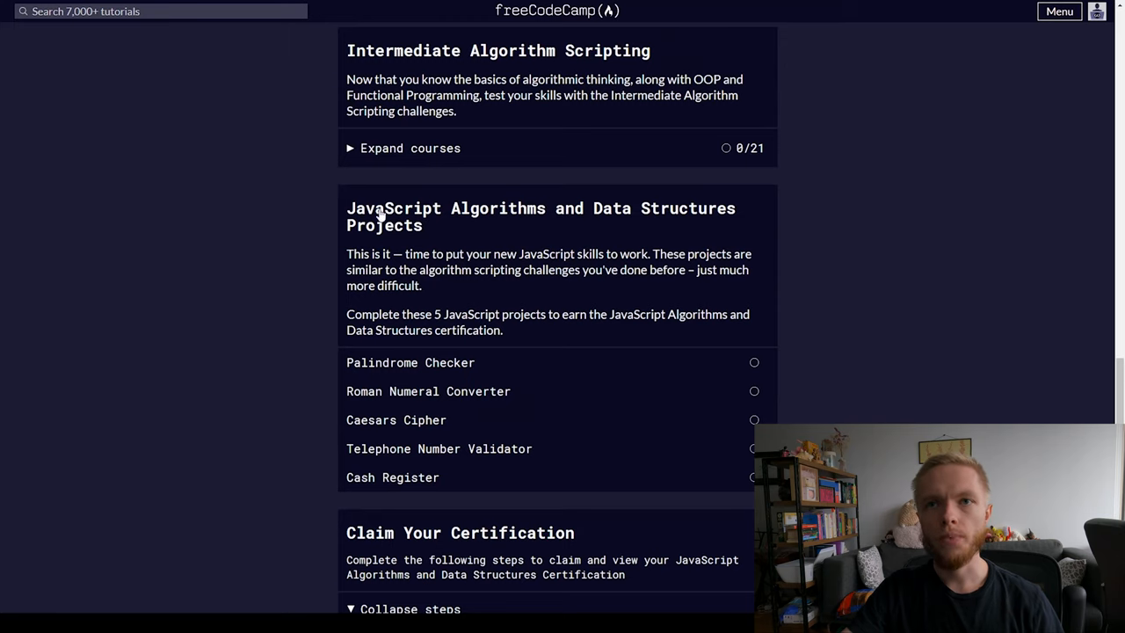
pyautogui.scroll(-3)
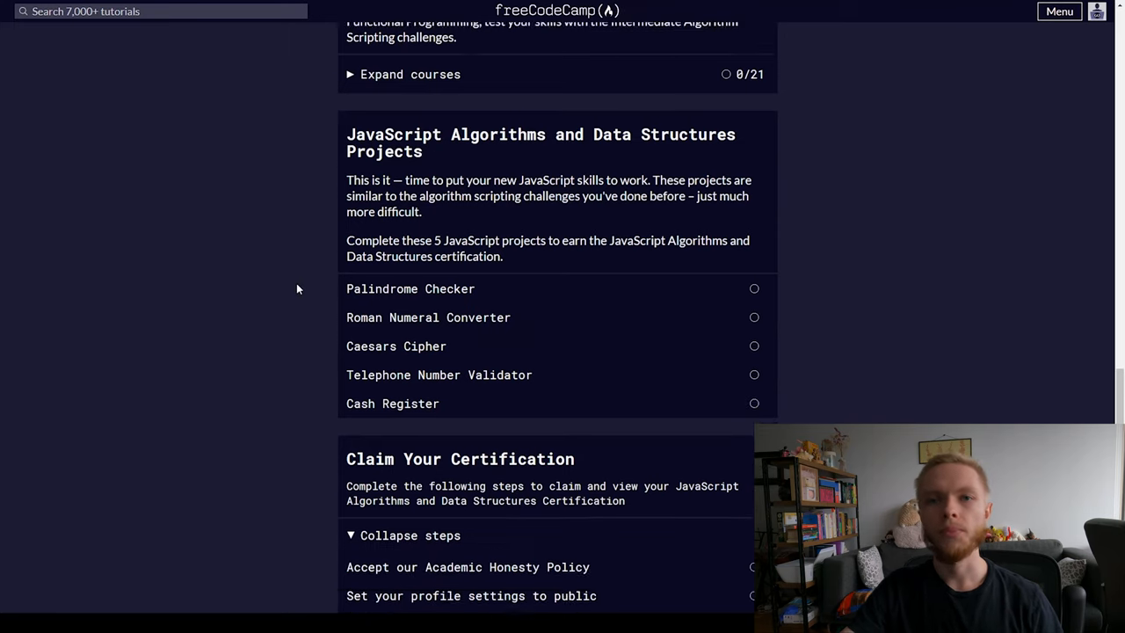
pyautogui.scroll(-3)
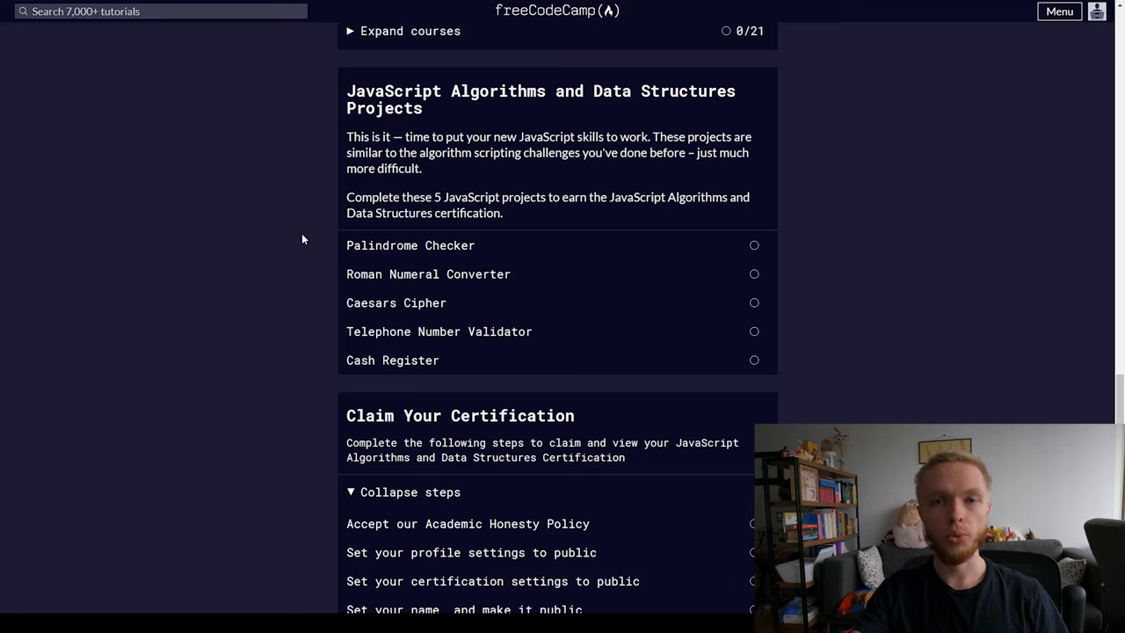